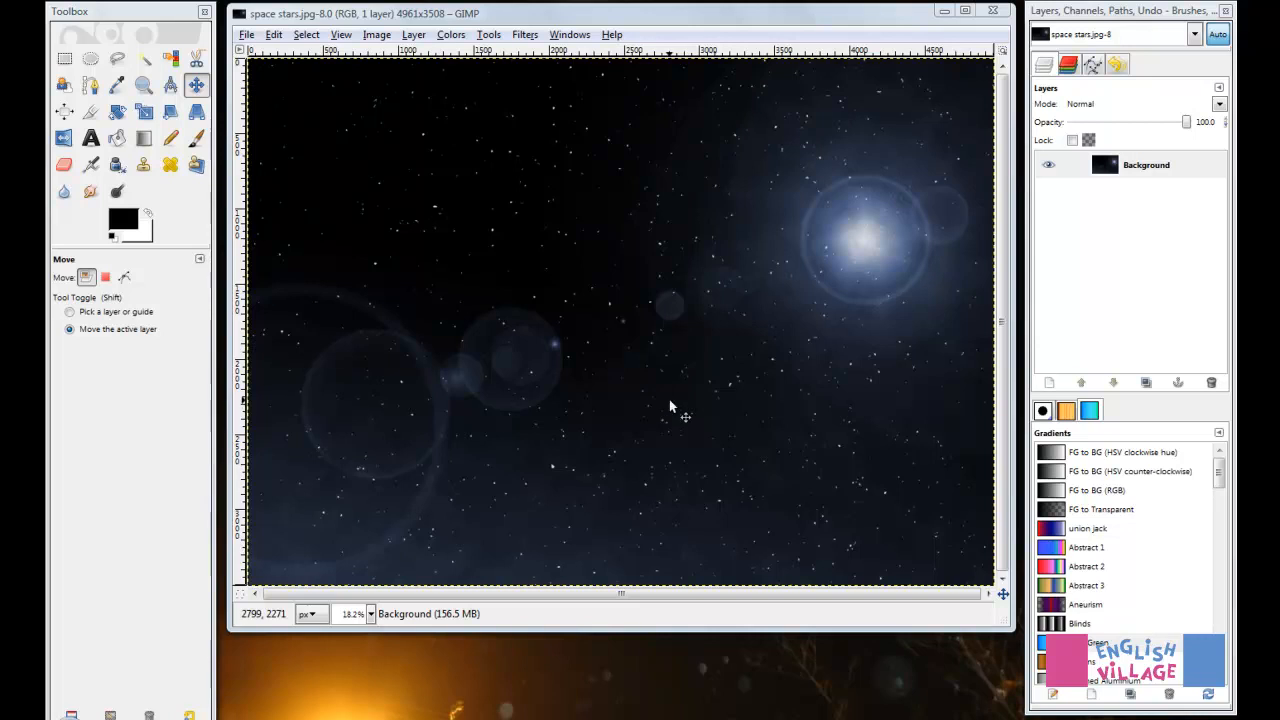
mouse_move(476, 184)
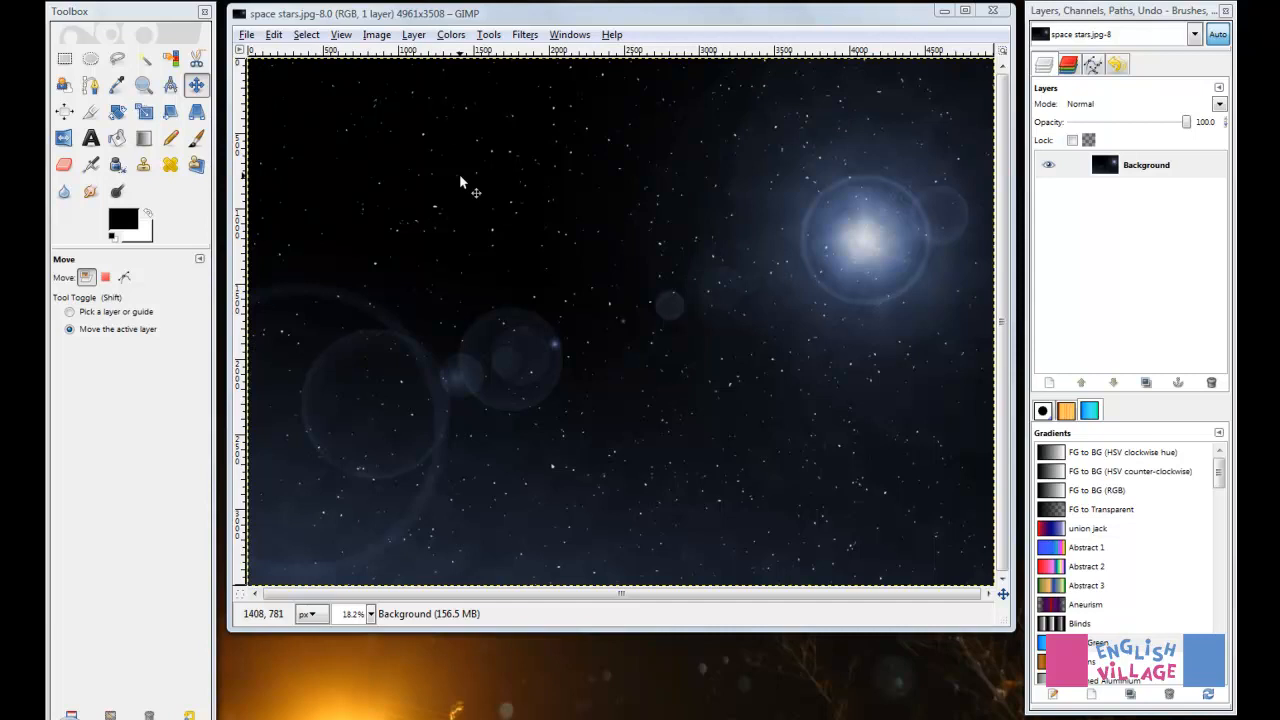
Step: Look through GIMP's File menu for a Save for Web entry on the space stars image
left_click(246, 34)
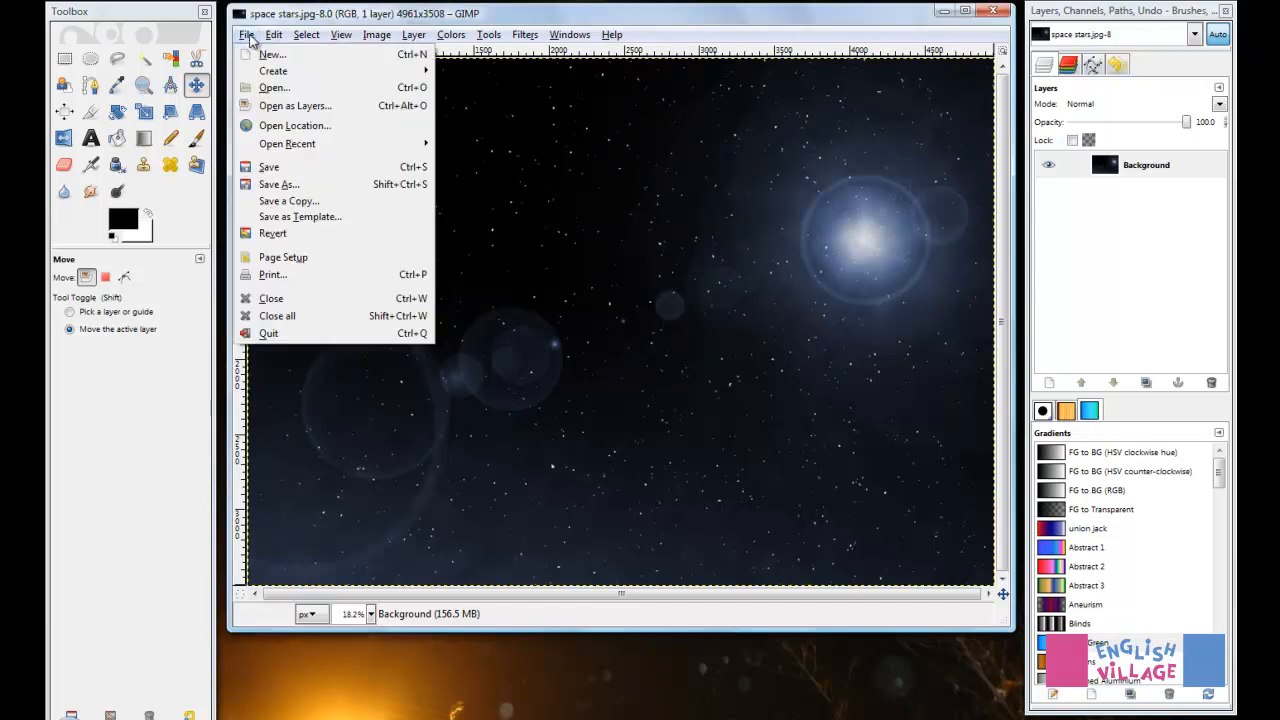
mouse_move(288, 200)
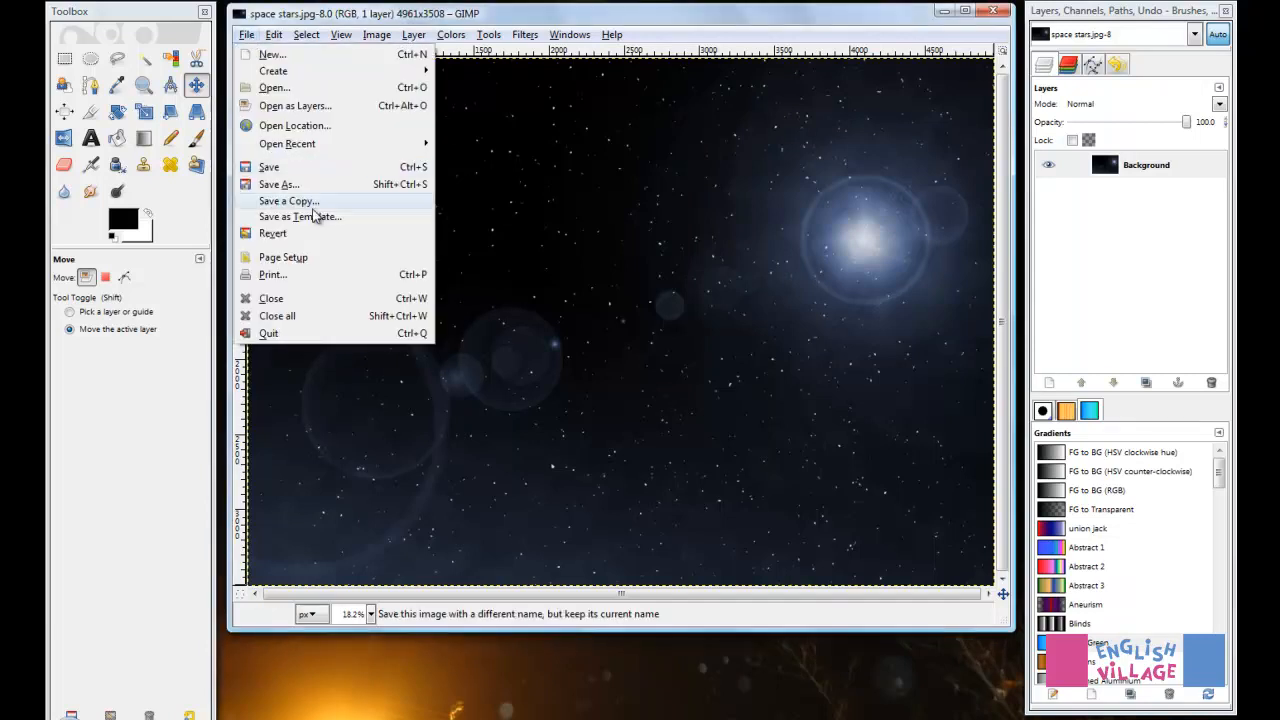
mouse_move(300, 216)
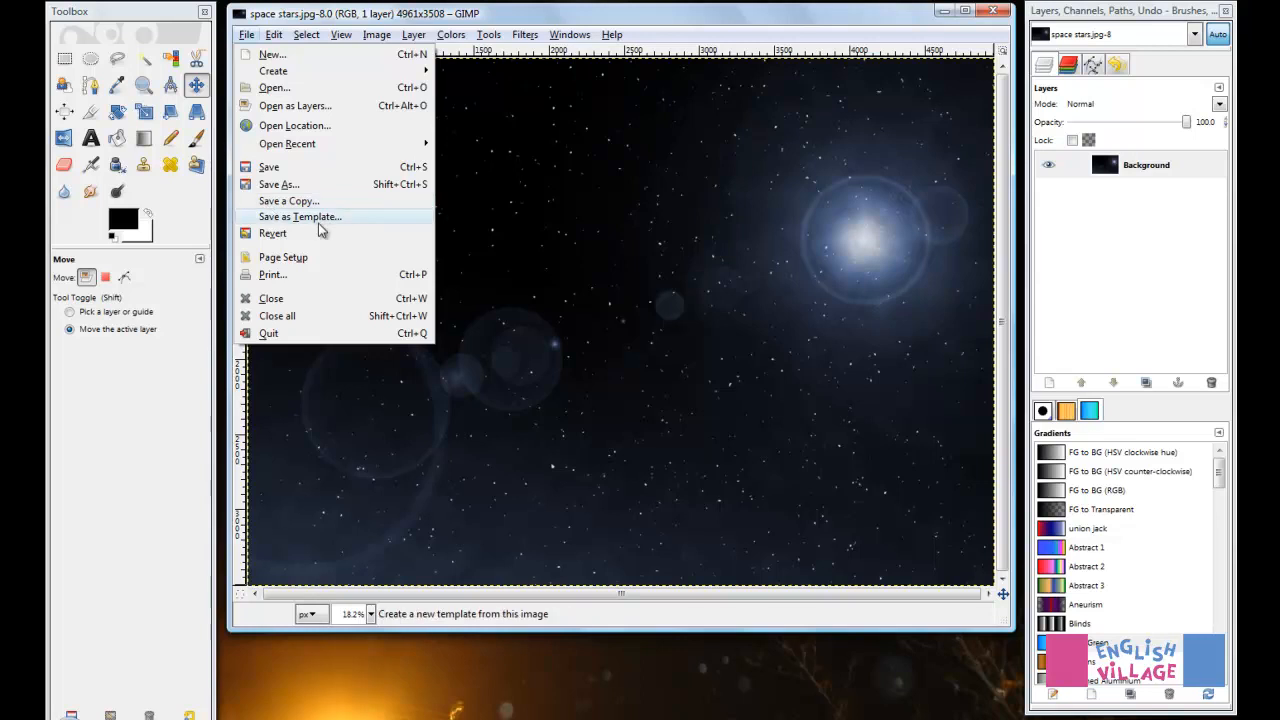
mouse_move(296, 232)
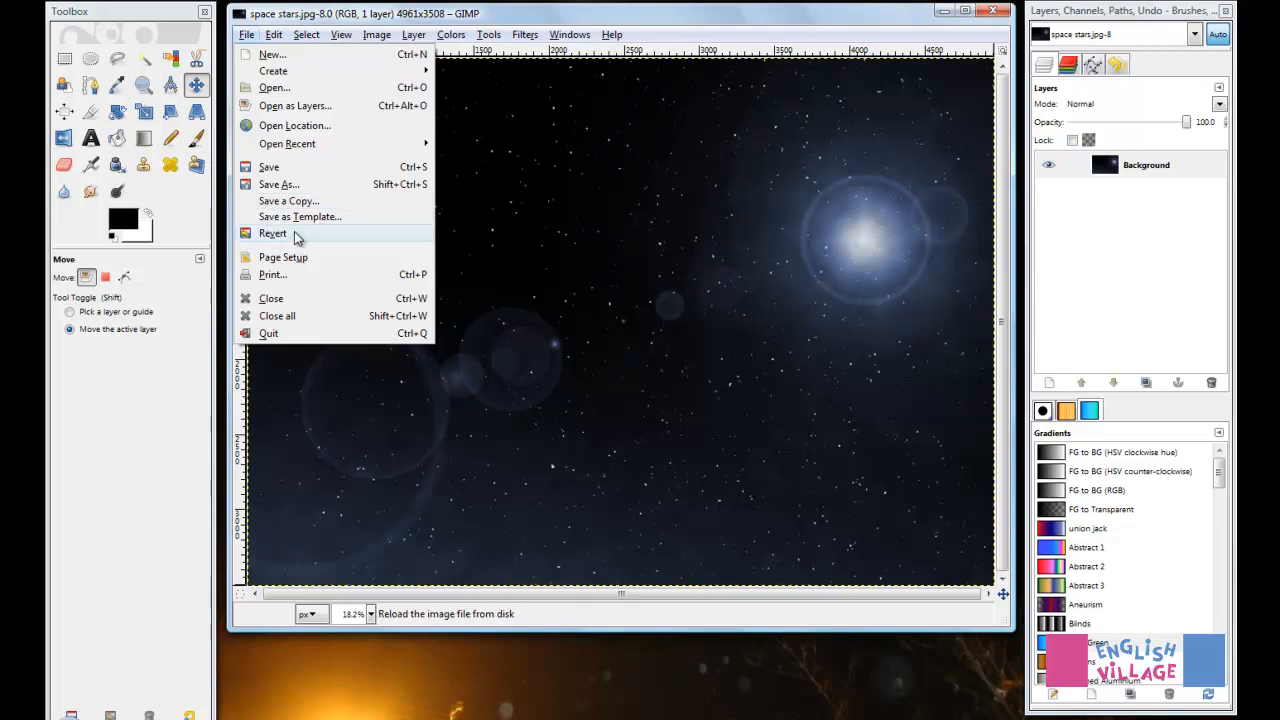
mouse_move(300, 216)
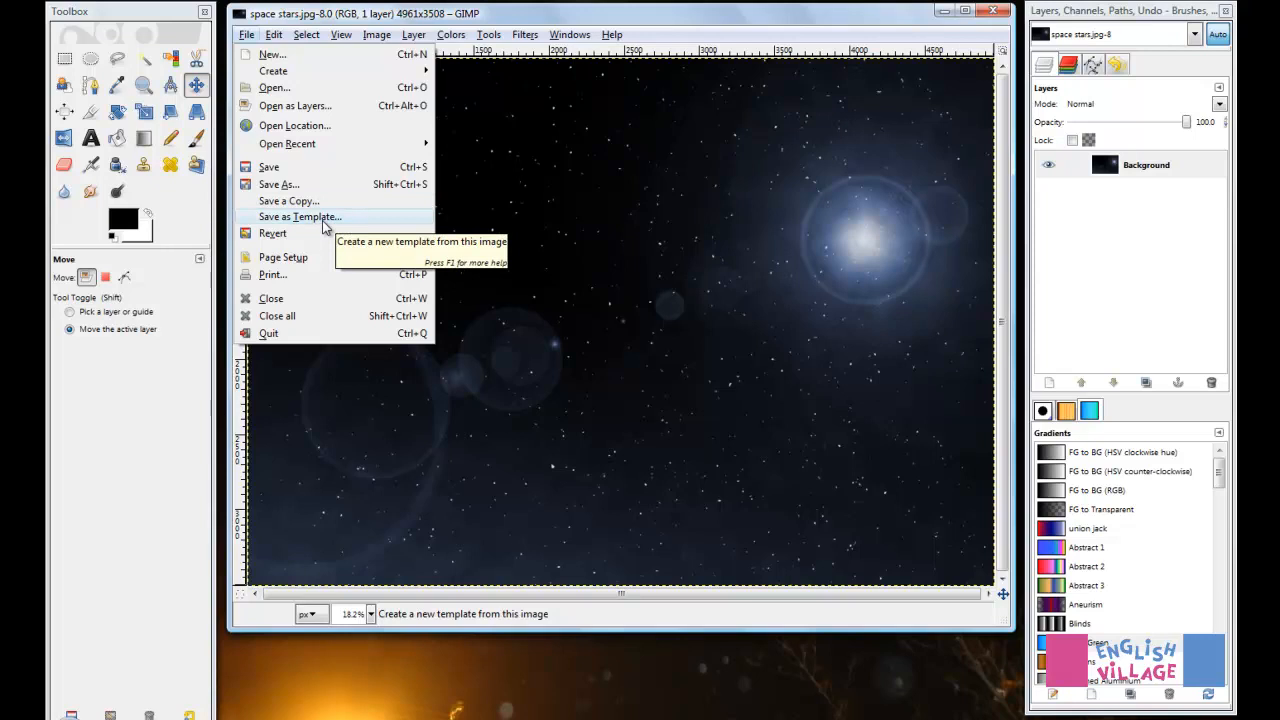
mouse_move(468, 588)
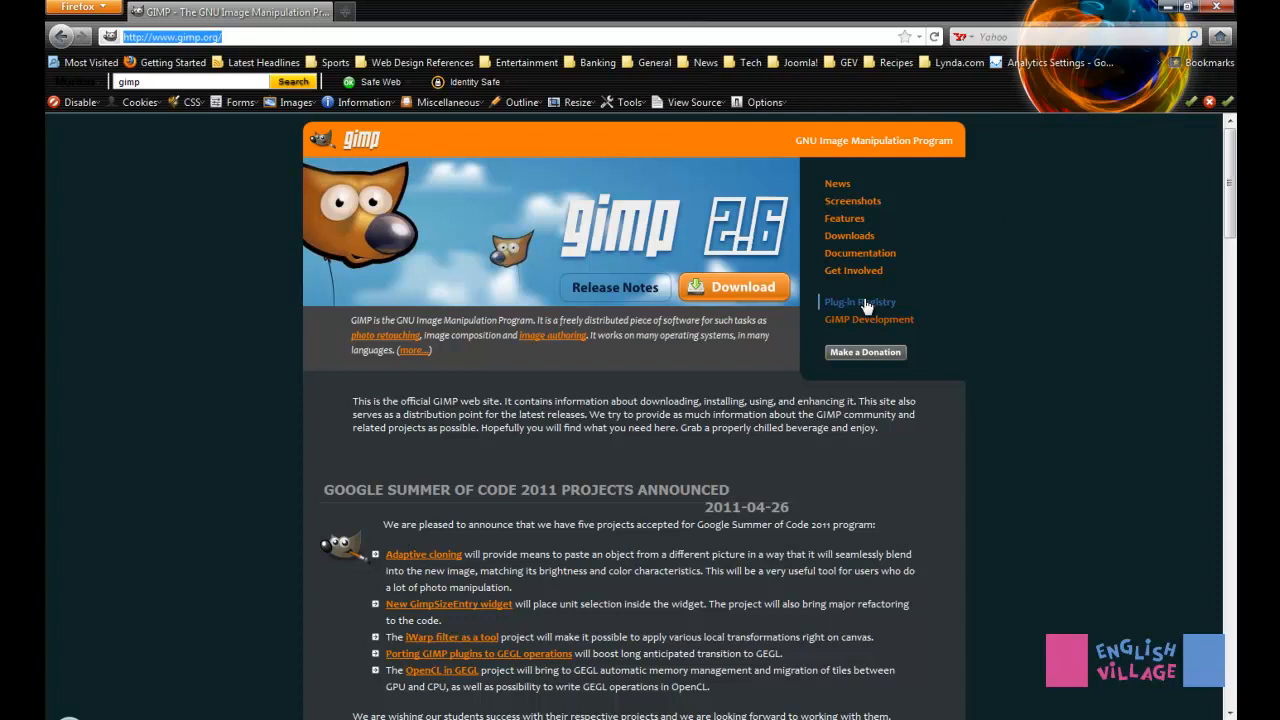
Step: From gimp.org reach the Plugin Registry and search it for 'save for web'
left_click(860, 300)
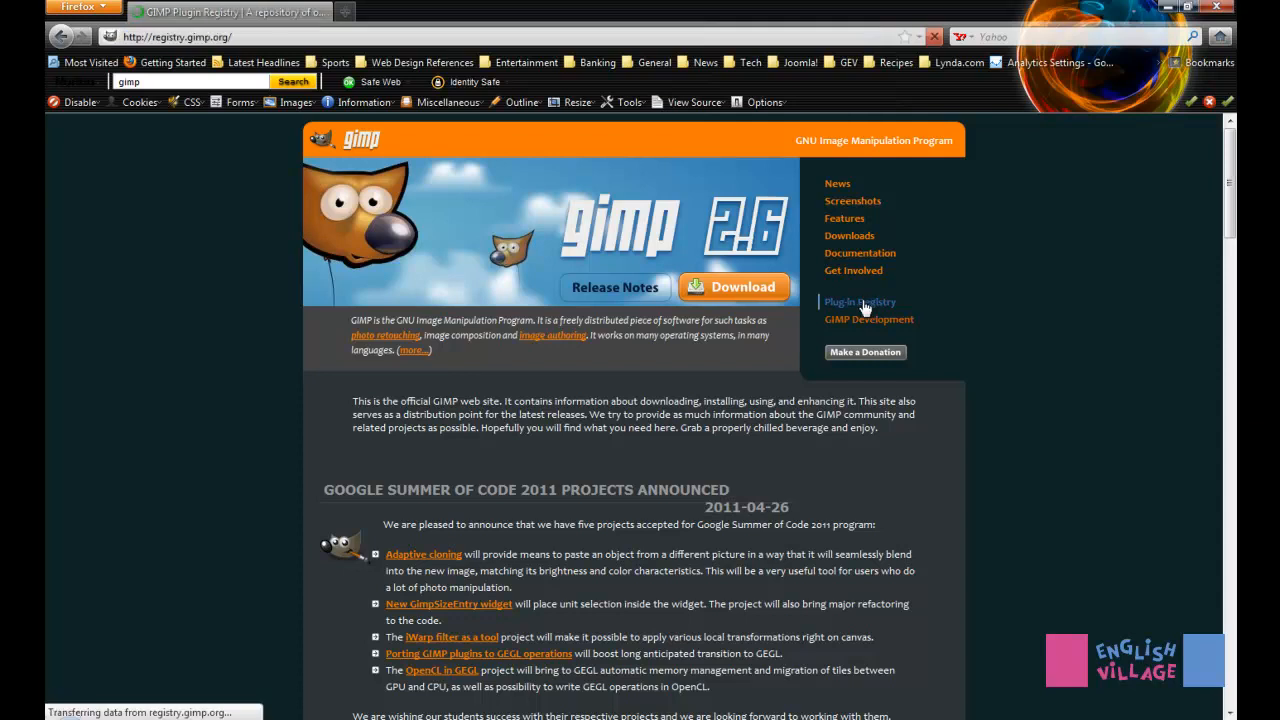
left_click(860, 300)
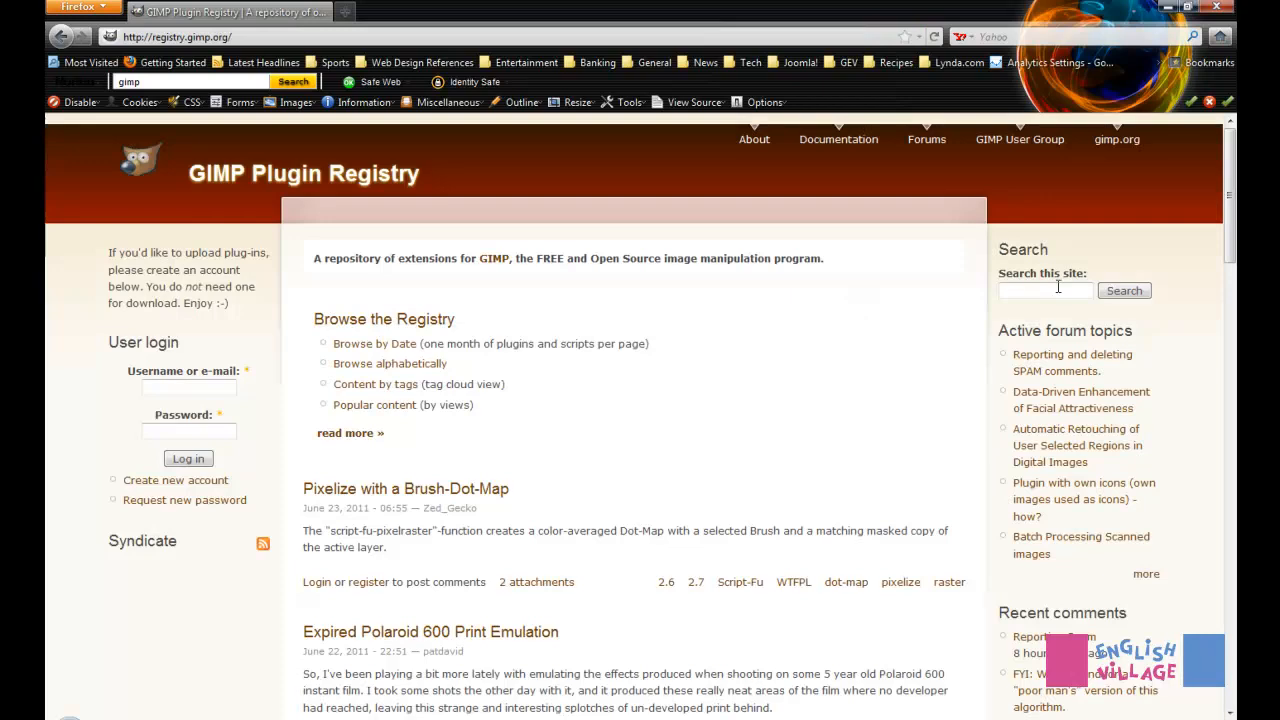
type("s")
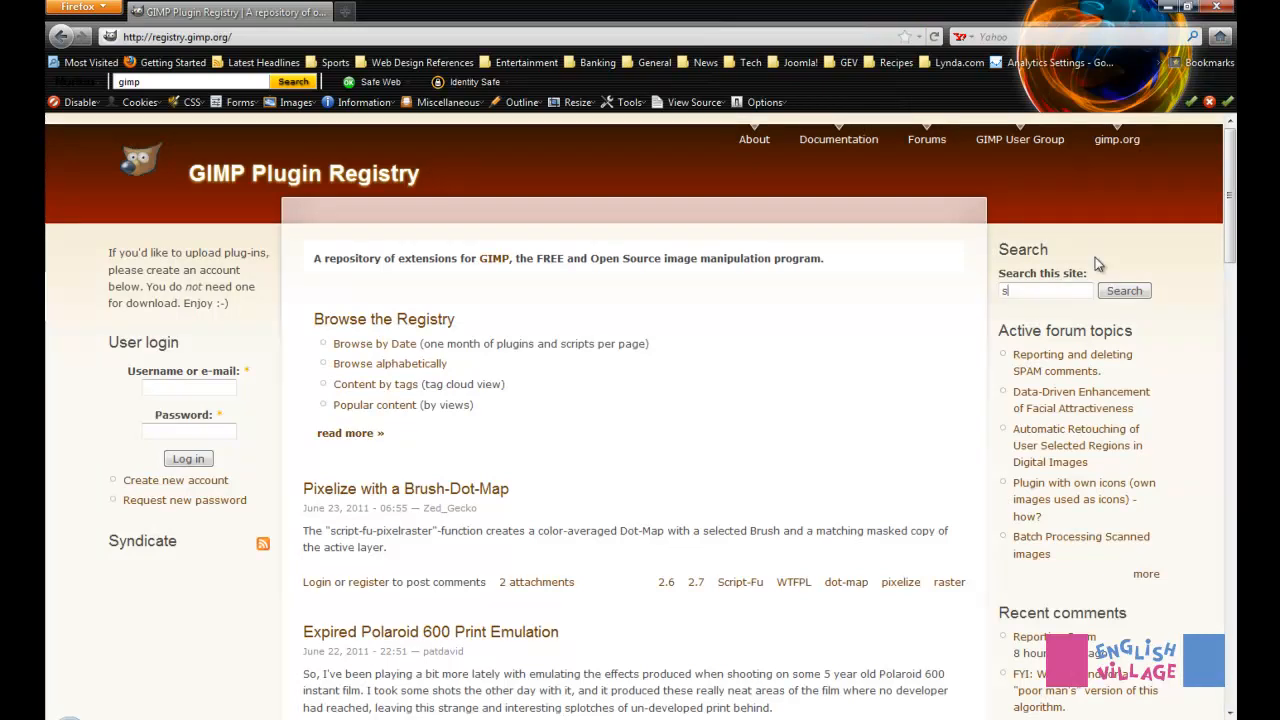
type("save for web")
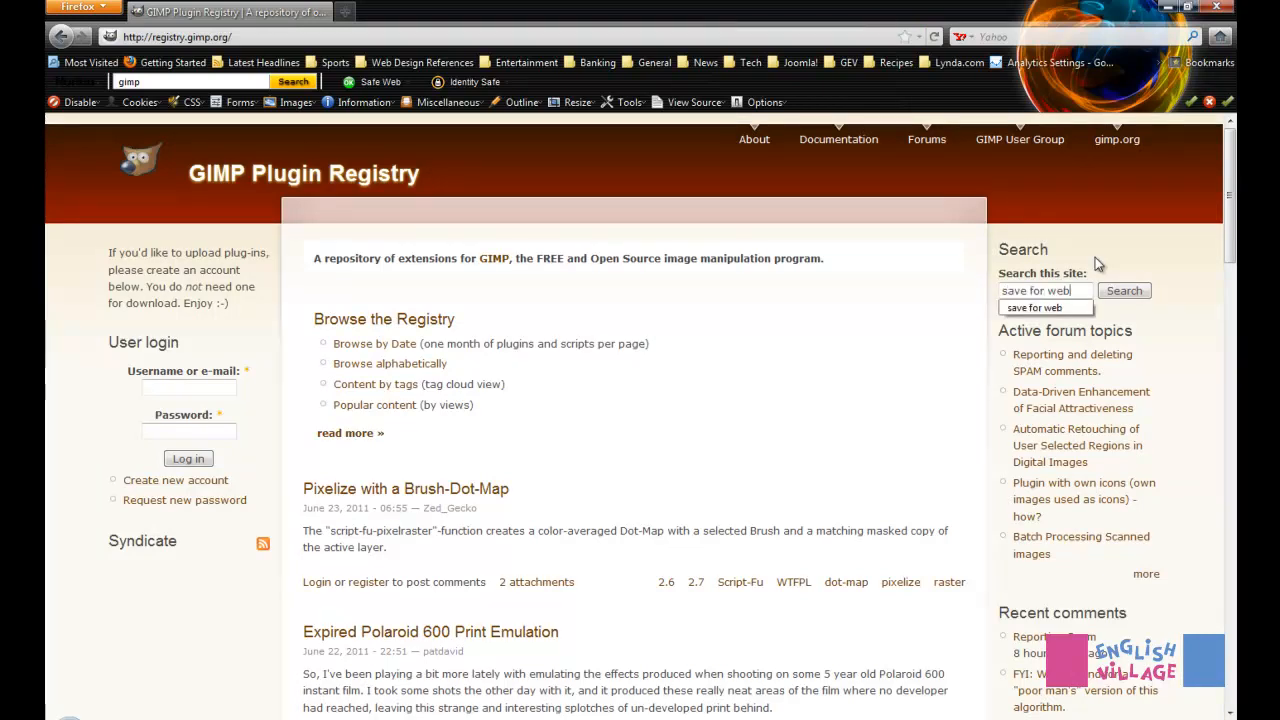
left_click(1124, 290)
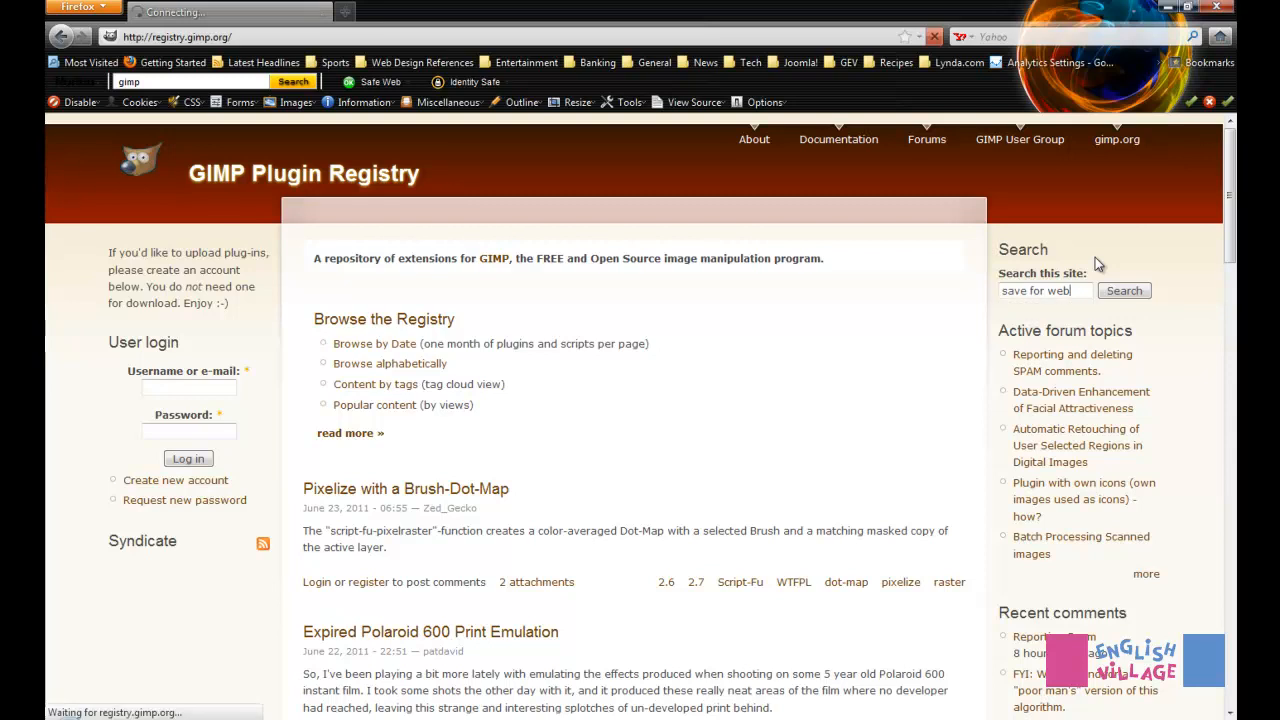
left_click(1124, 290)
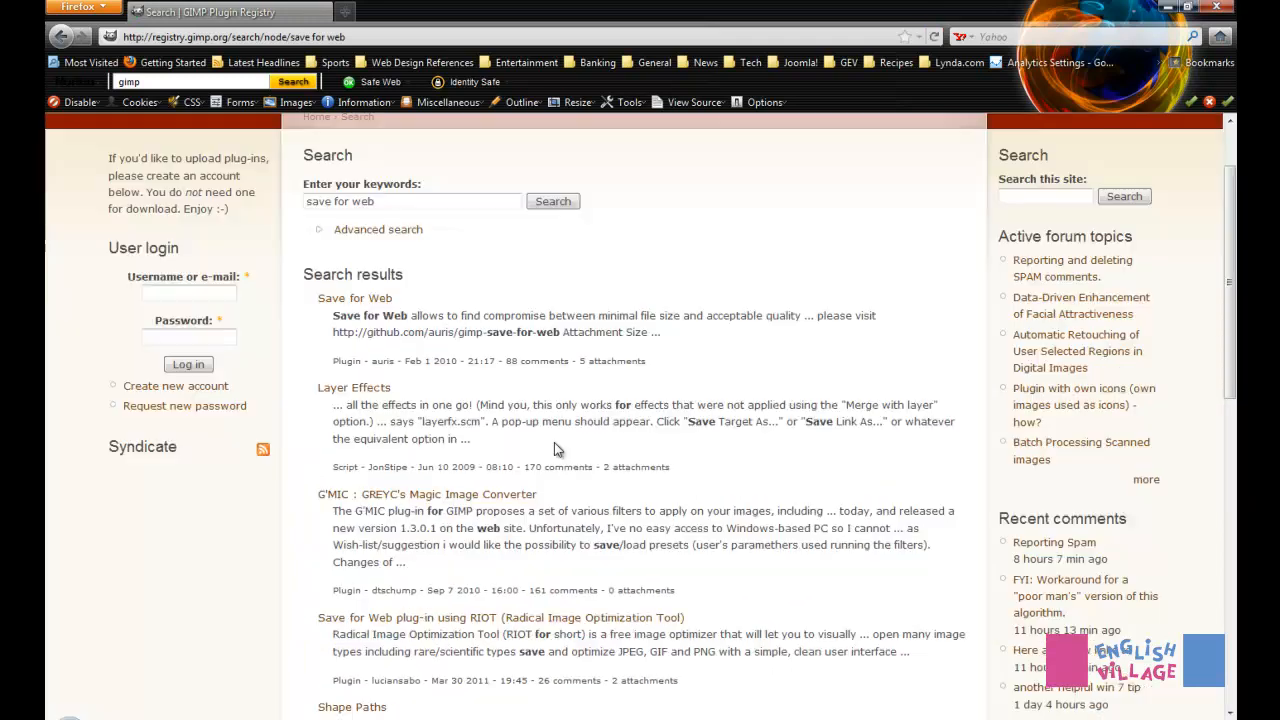
mouse_move(354, 298)
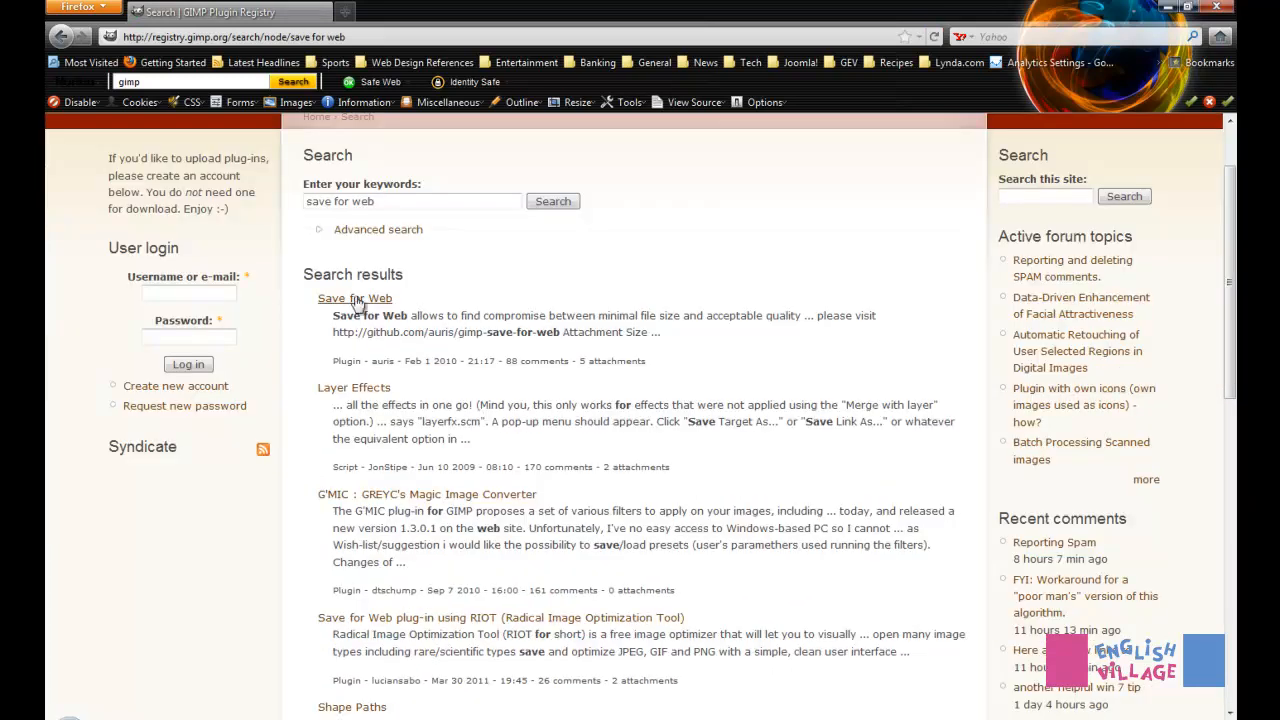
Step: Open the Save for Web result and view its attachment list with the Windows zip and tar.bz2
left_click(354, 298)
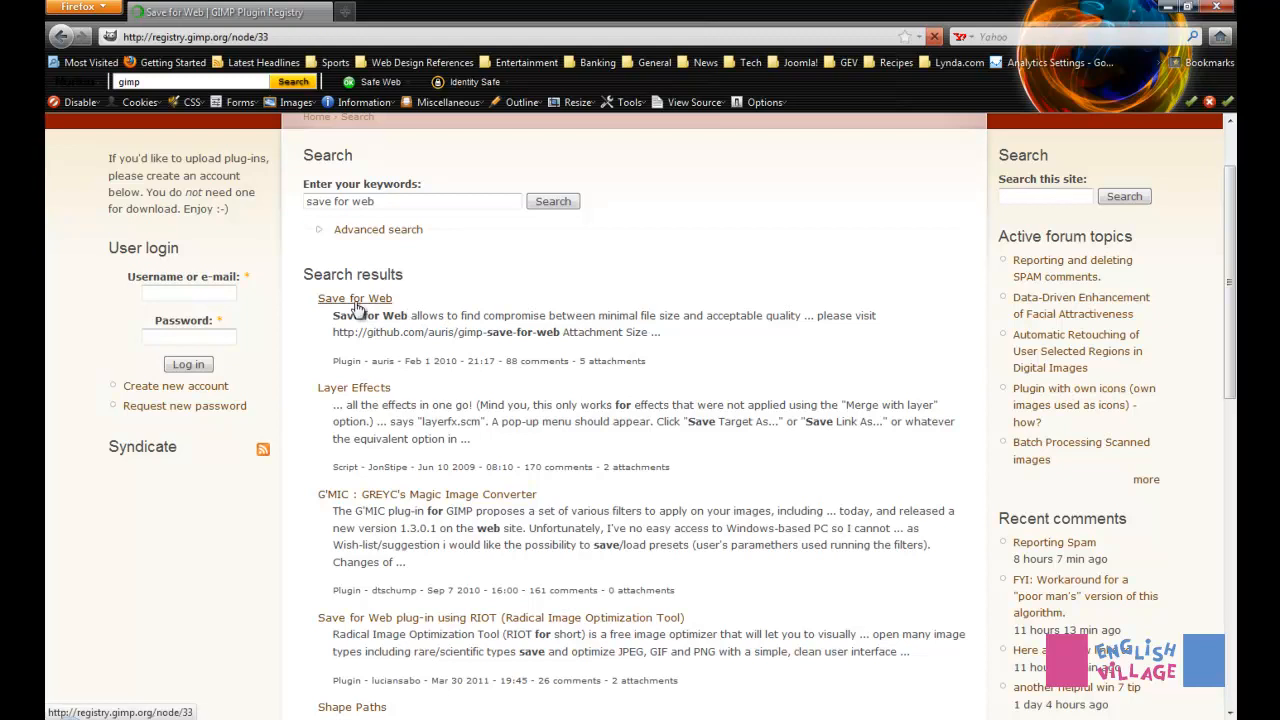
left_click(354, 298)
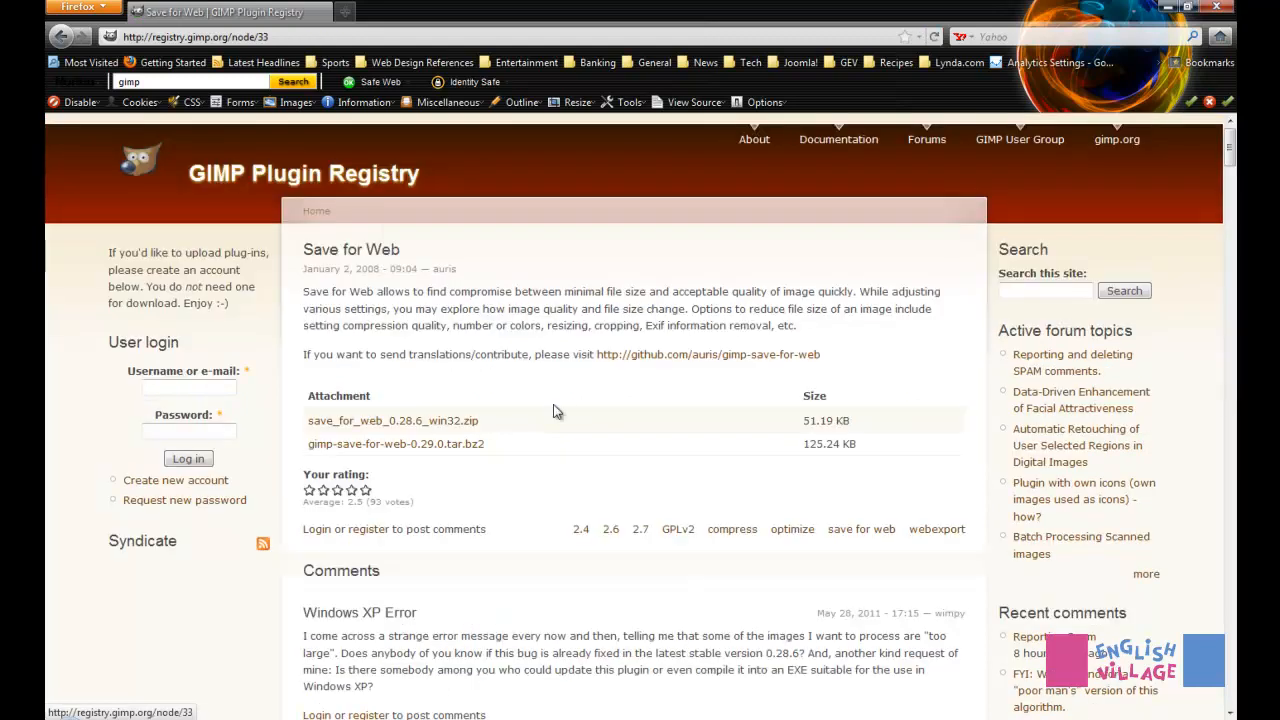
mouse_move(378, 468)
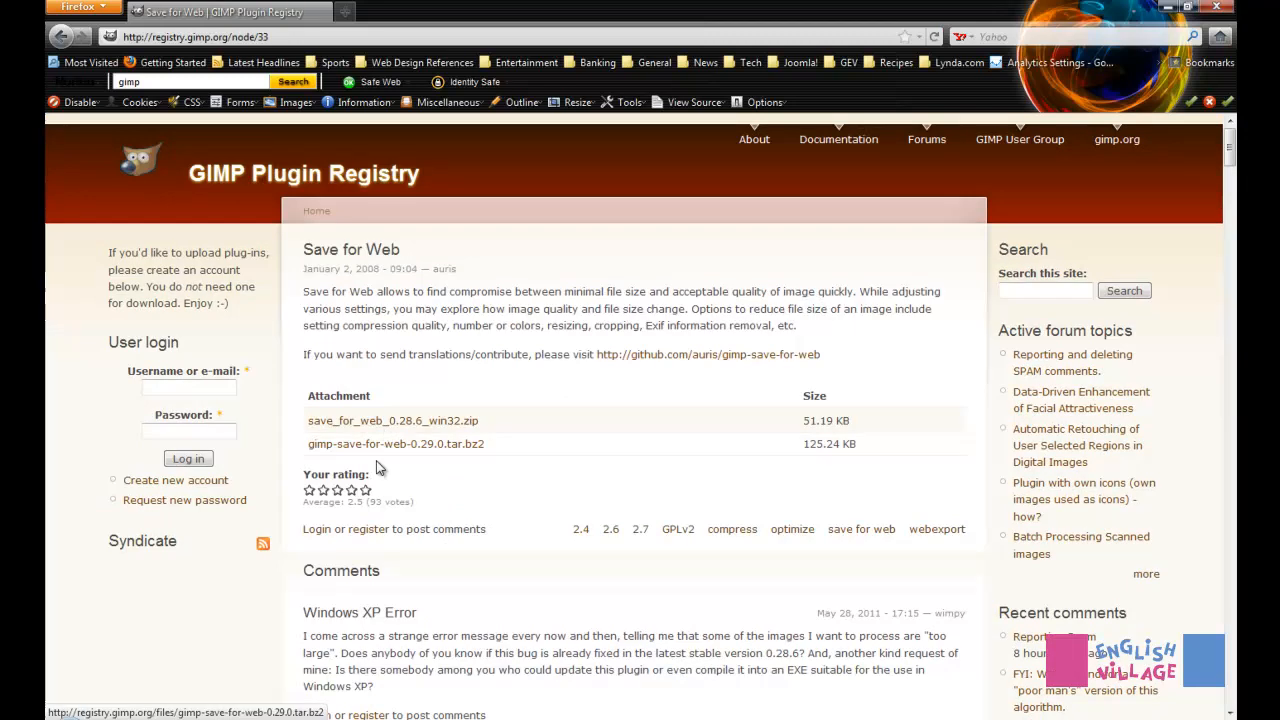
scroll("down", 3)
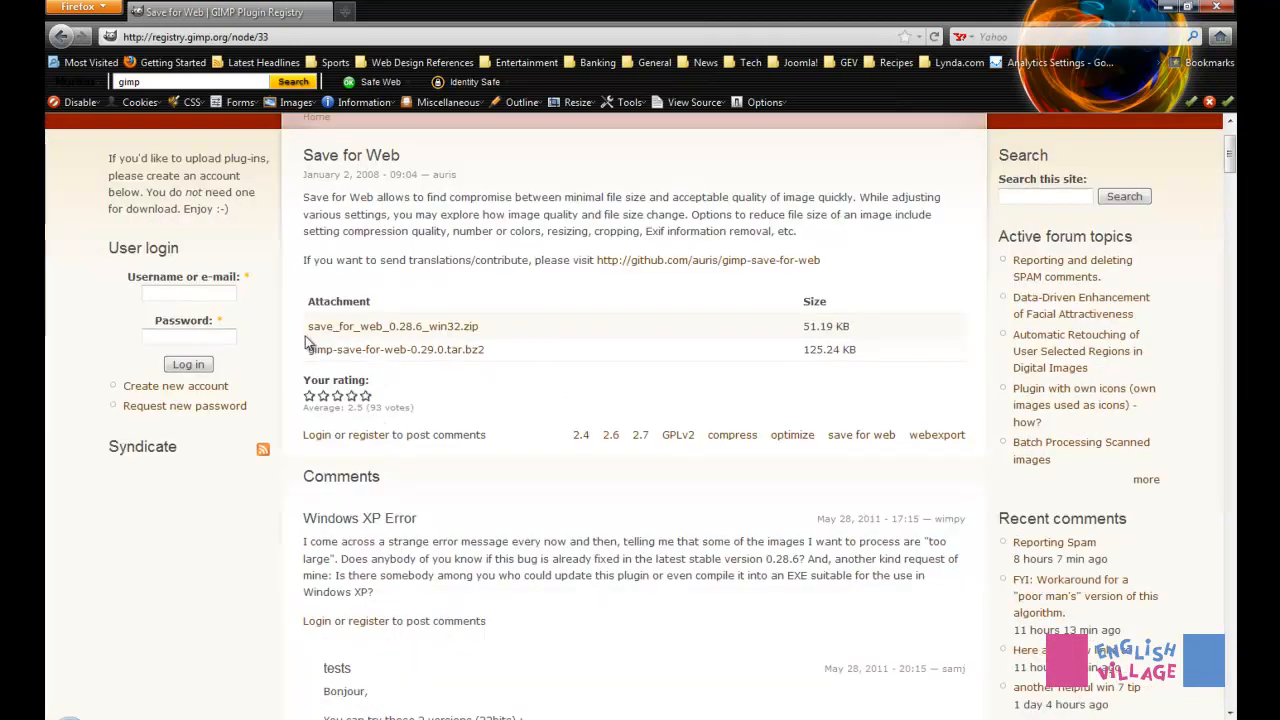
mouse_move(332, 342)
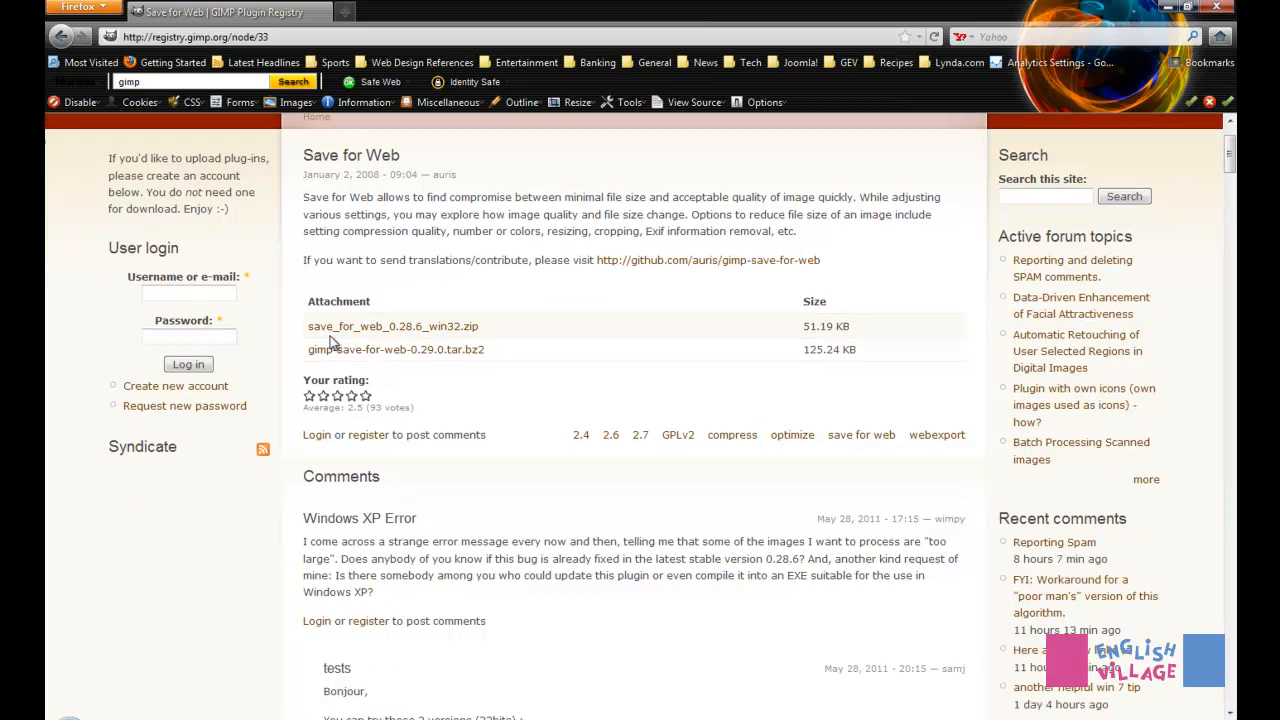
mouse_move(456, 332)
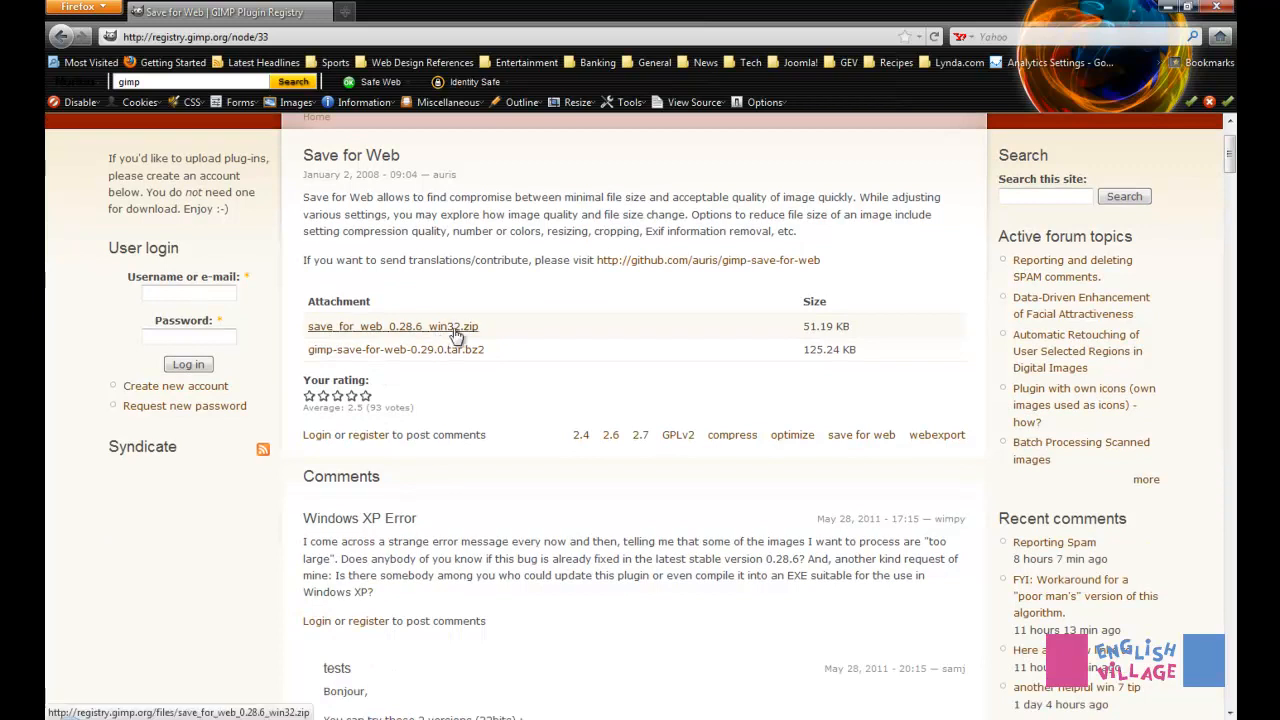
mouse_move(278, 362)
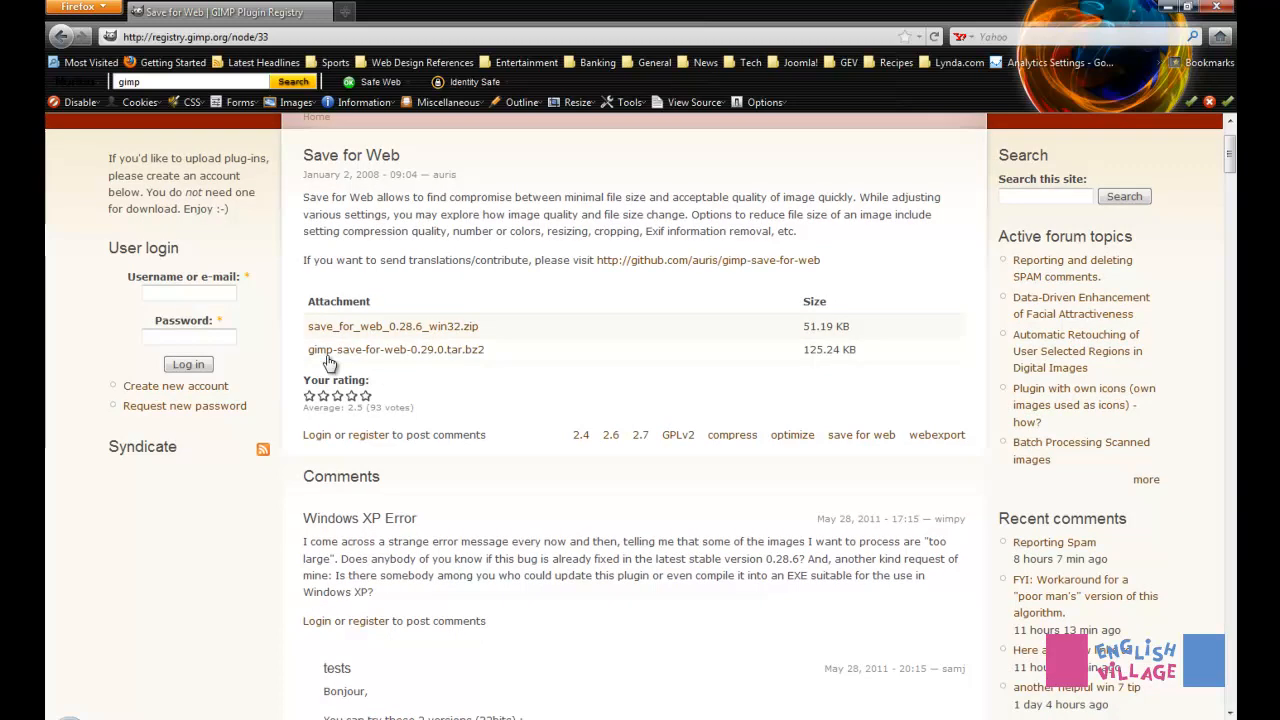
mouse_move(448, 356)
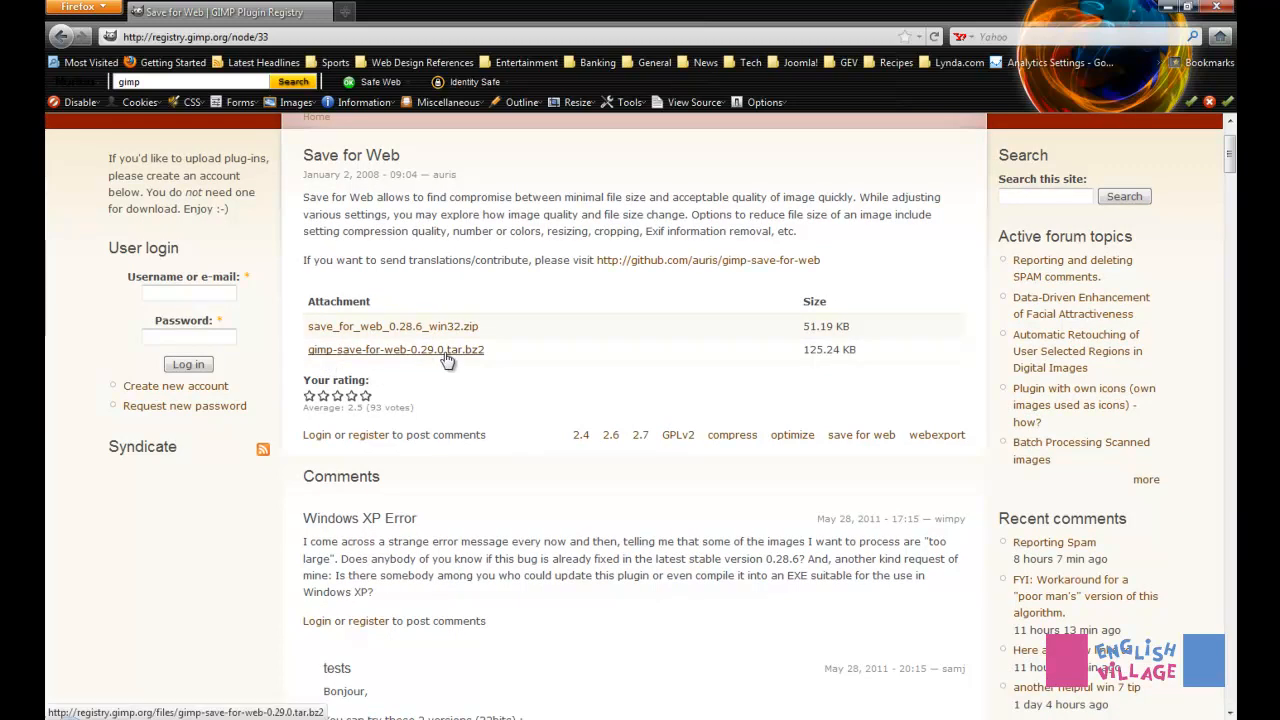
mouse_move(484, 358)
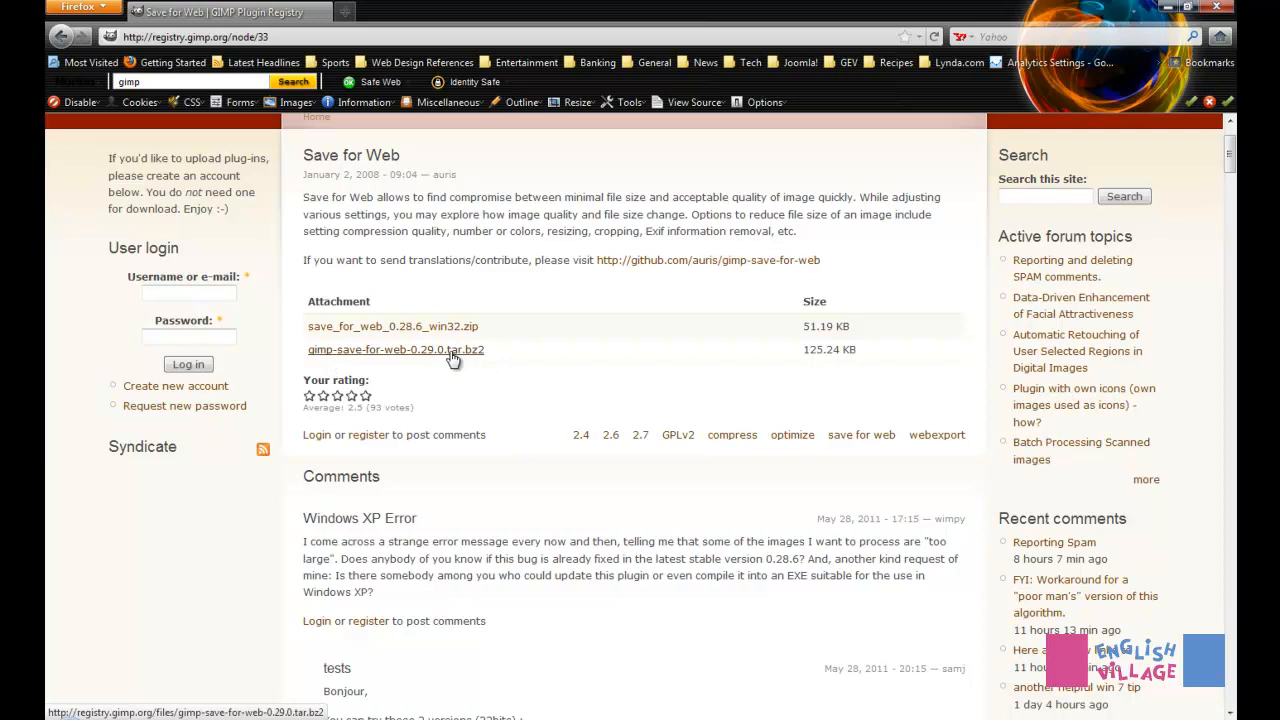
mouse_move(416, 356)
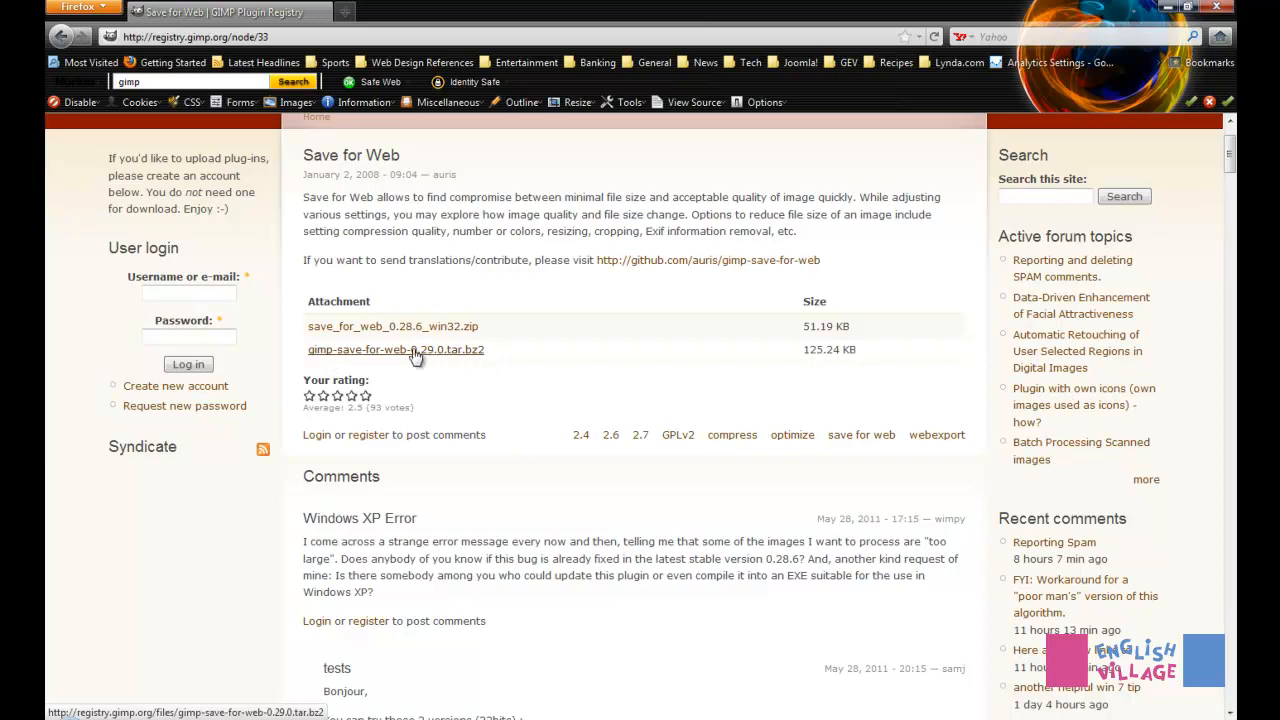
mouse_move(420, 356)
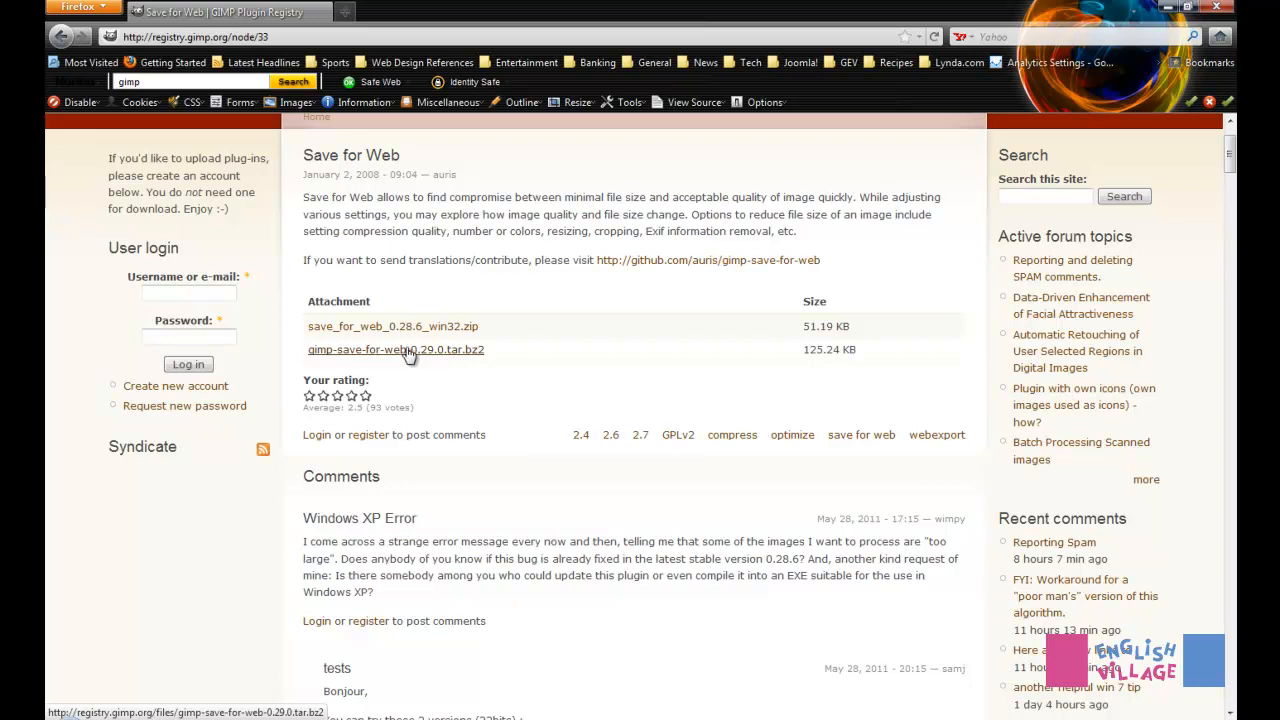
mouse_move(376, 326)
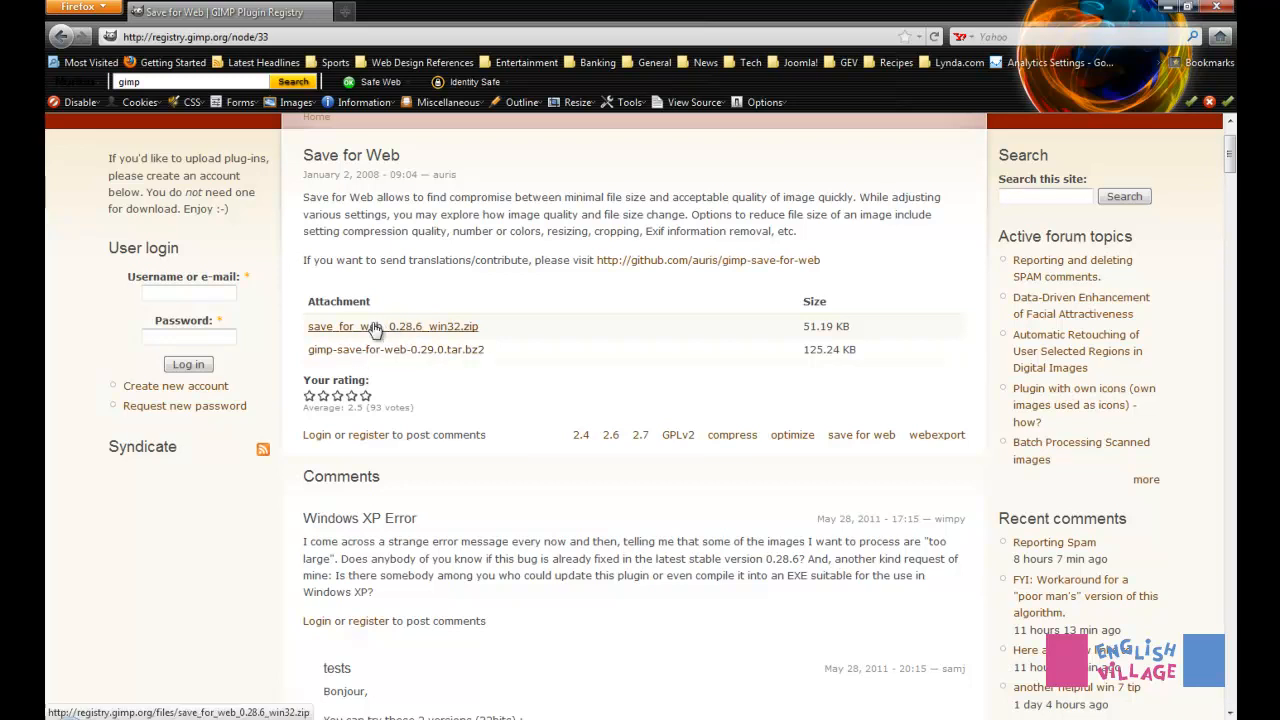
mouse_move(406, 328)
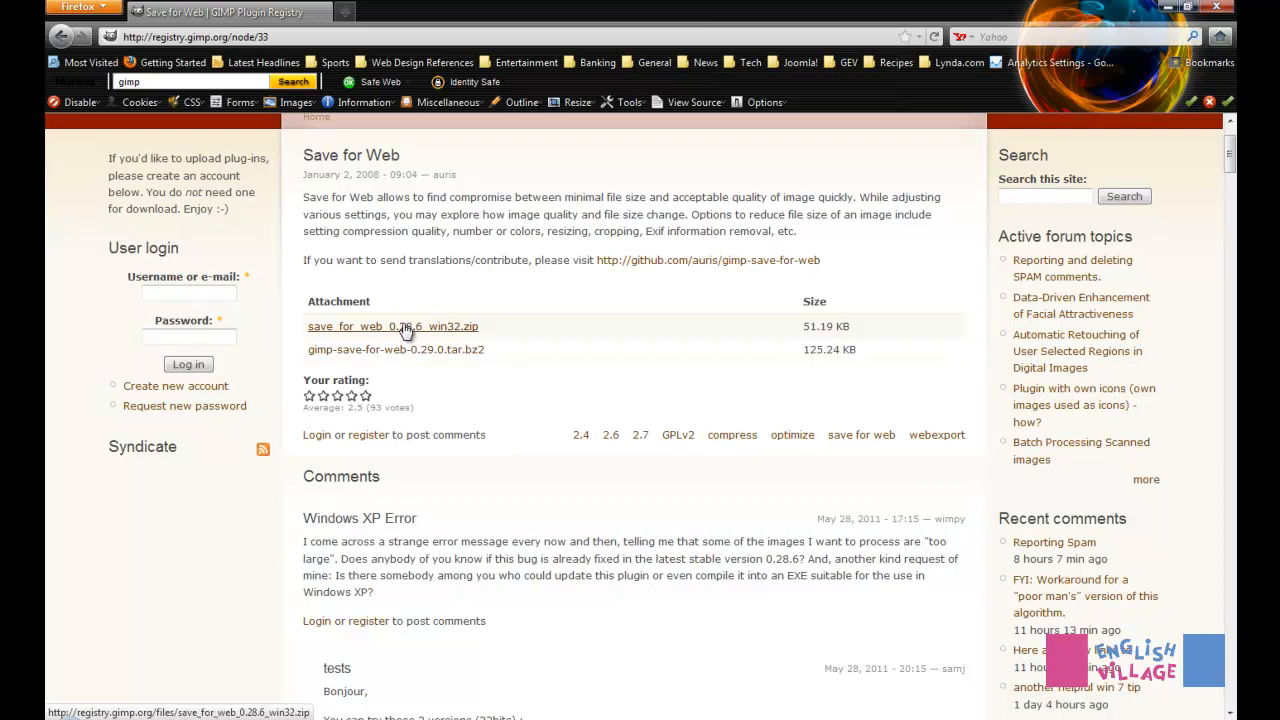
Step: Download save_for_web_0.28.6_win32.zip and save it to the Desktop
left_click(392, 326)
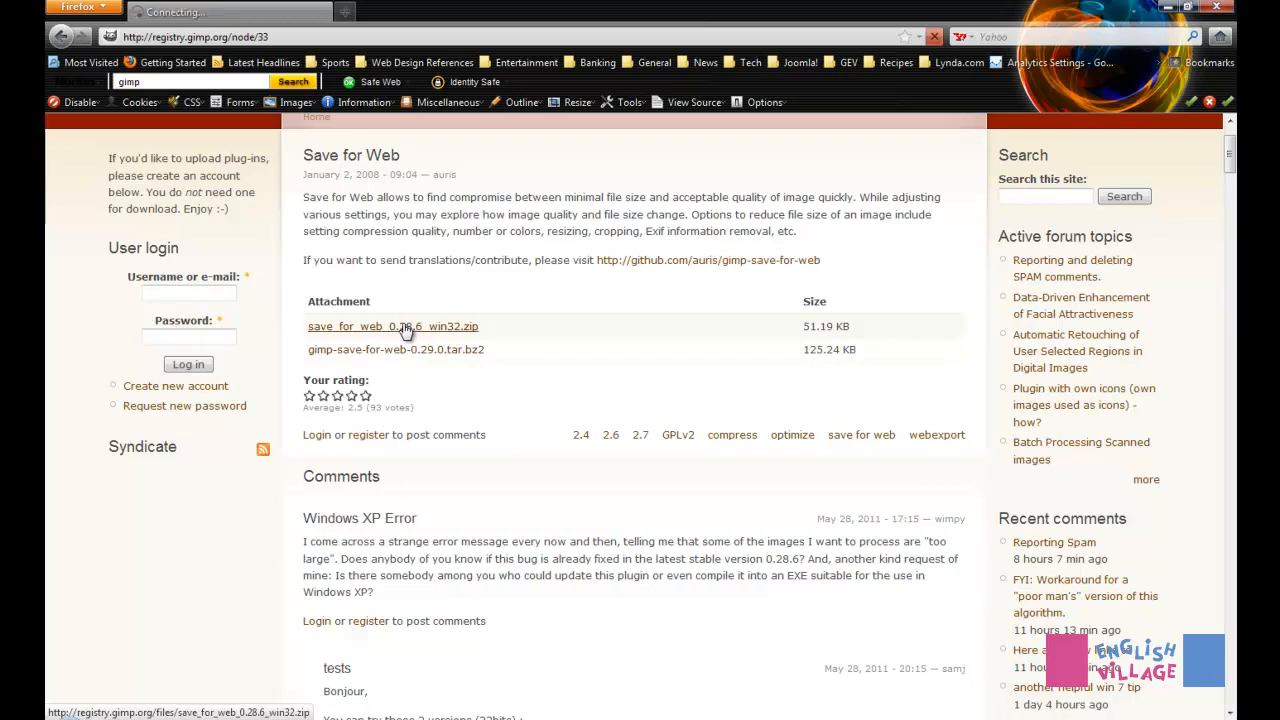
left_click(392, 326)
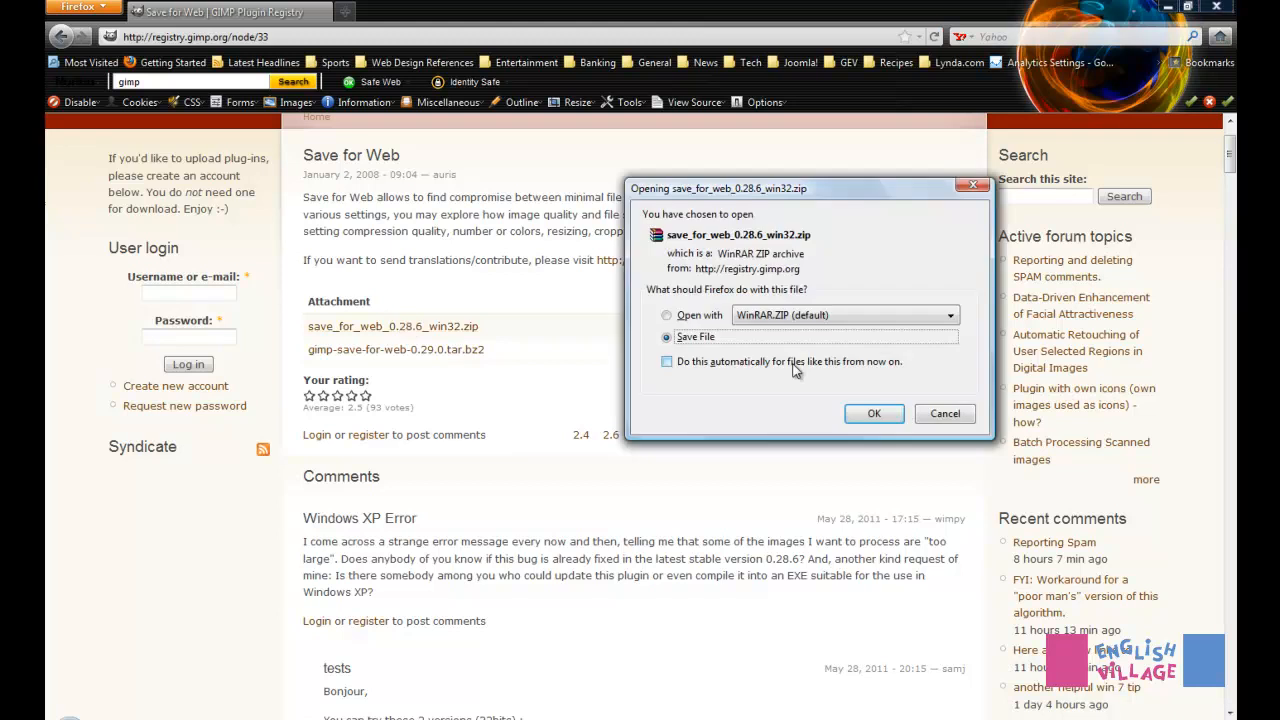
left_click(872, 412)
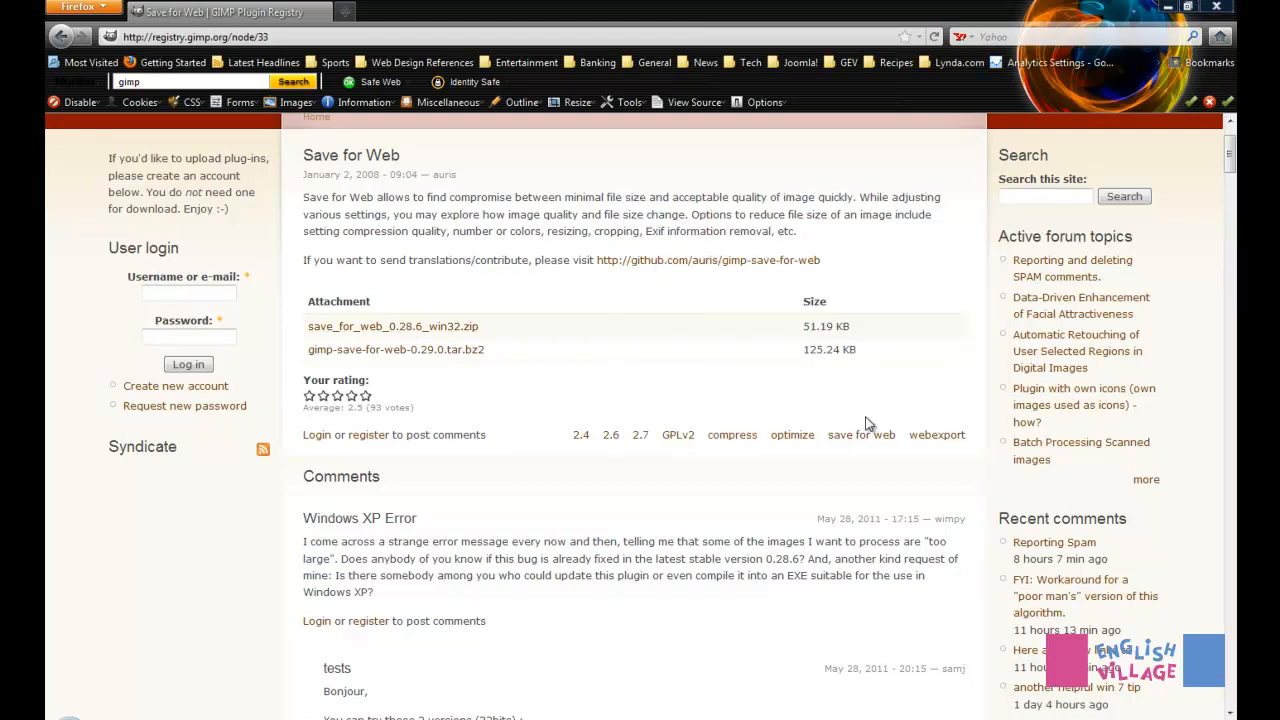
left_click(392, 326)
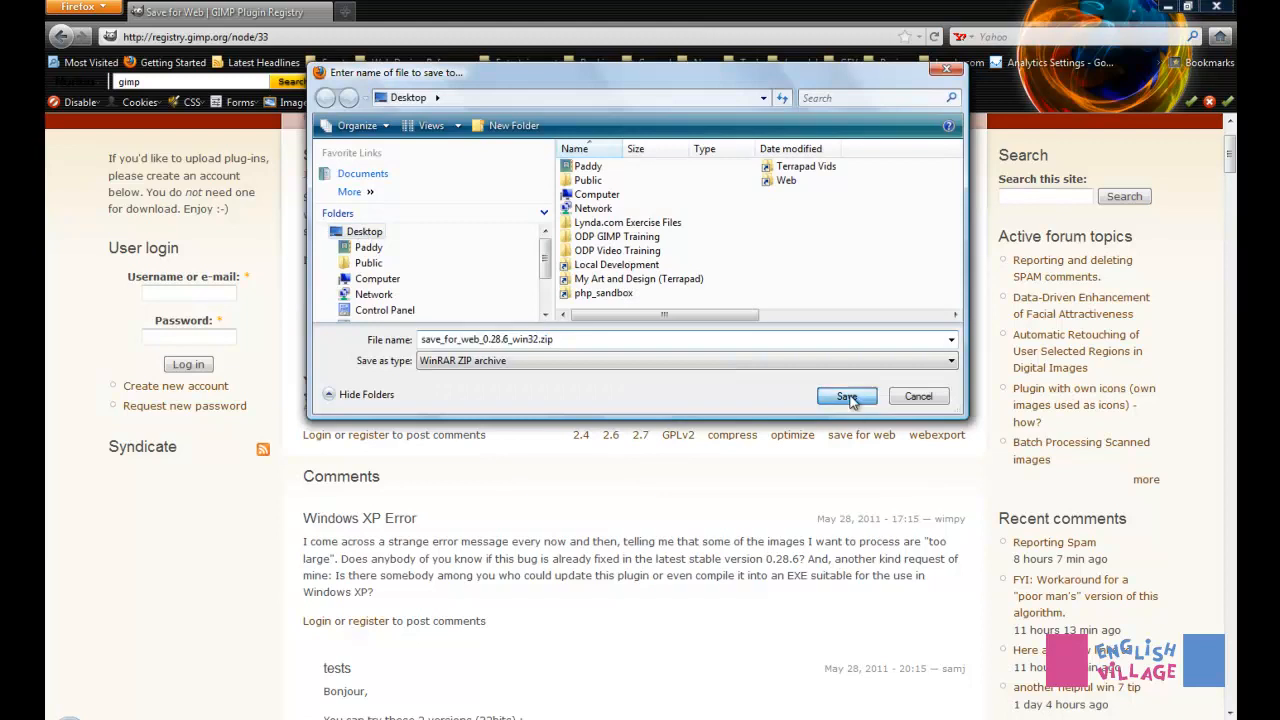
left_click(846, 396)
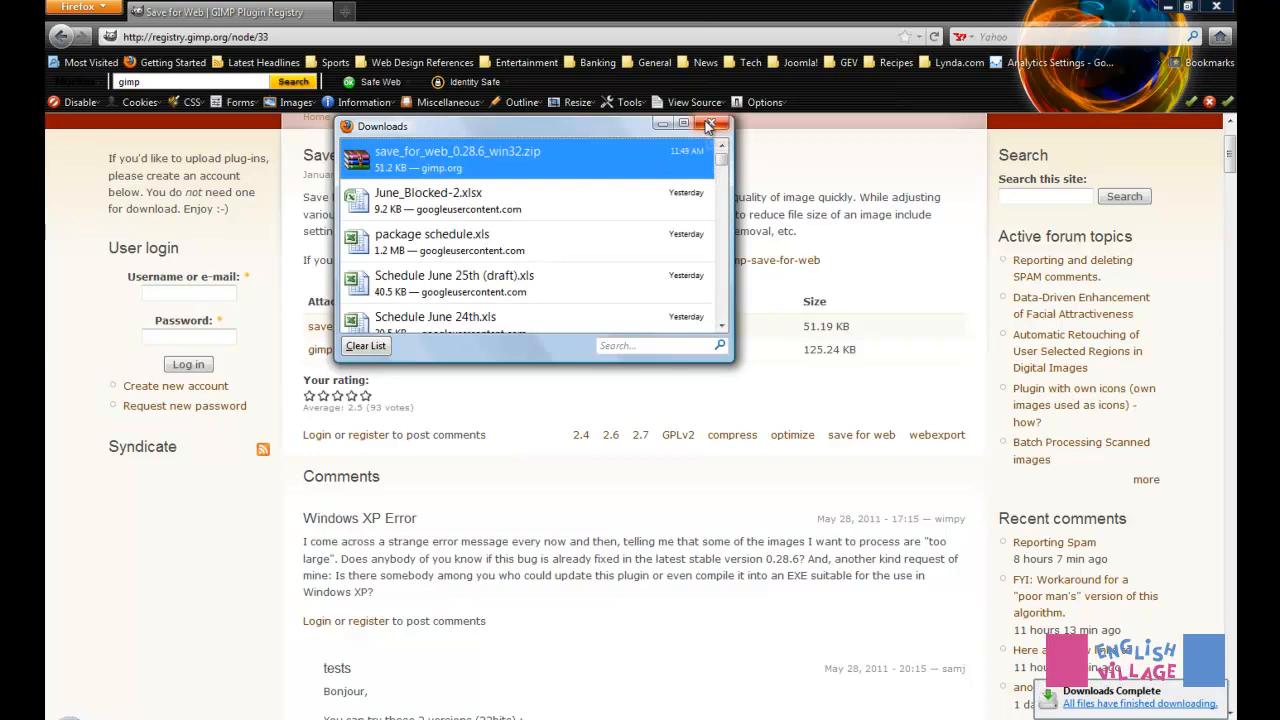
Step: Dismiss the Downloads window and minimize Firefox to reveal the desktop
left_click(712, 124)
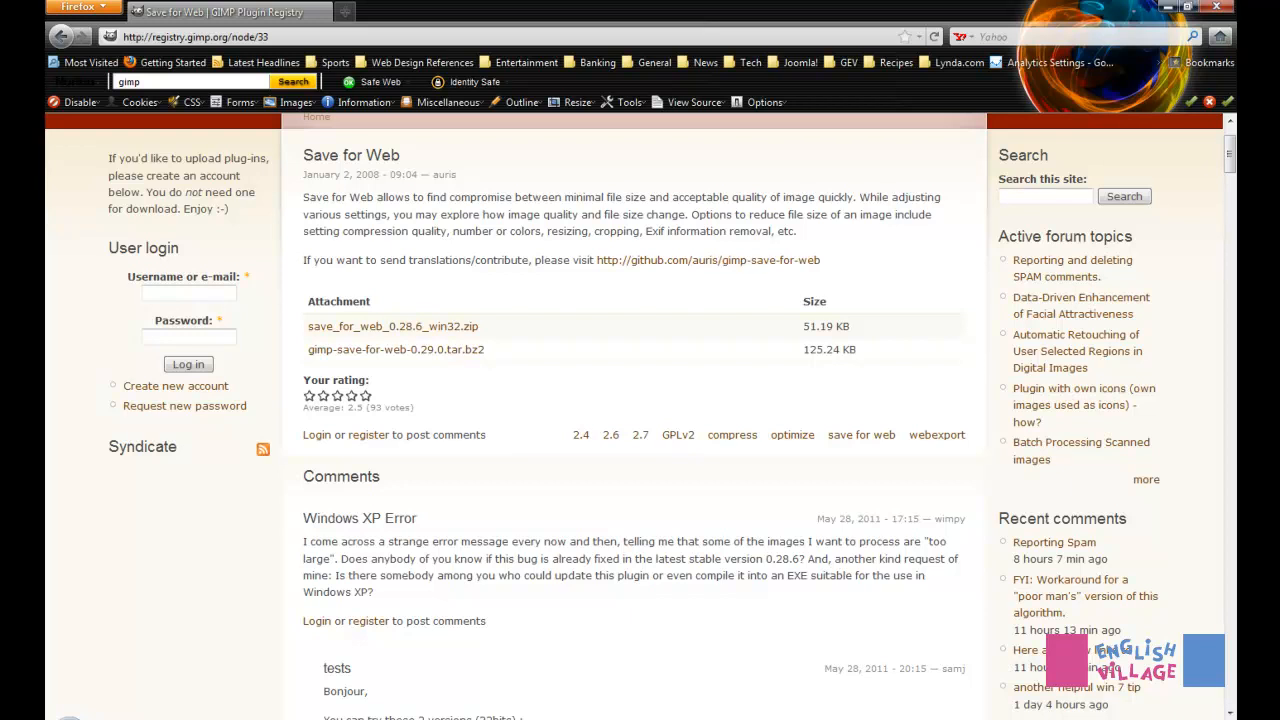
left_click(1188, 8)
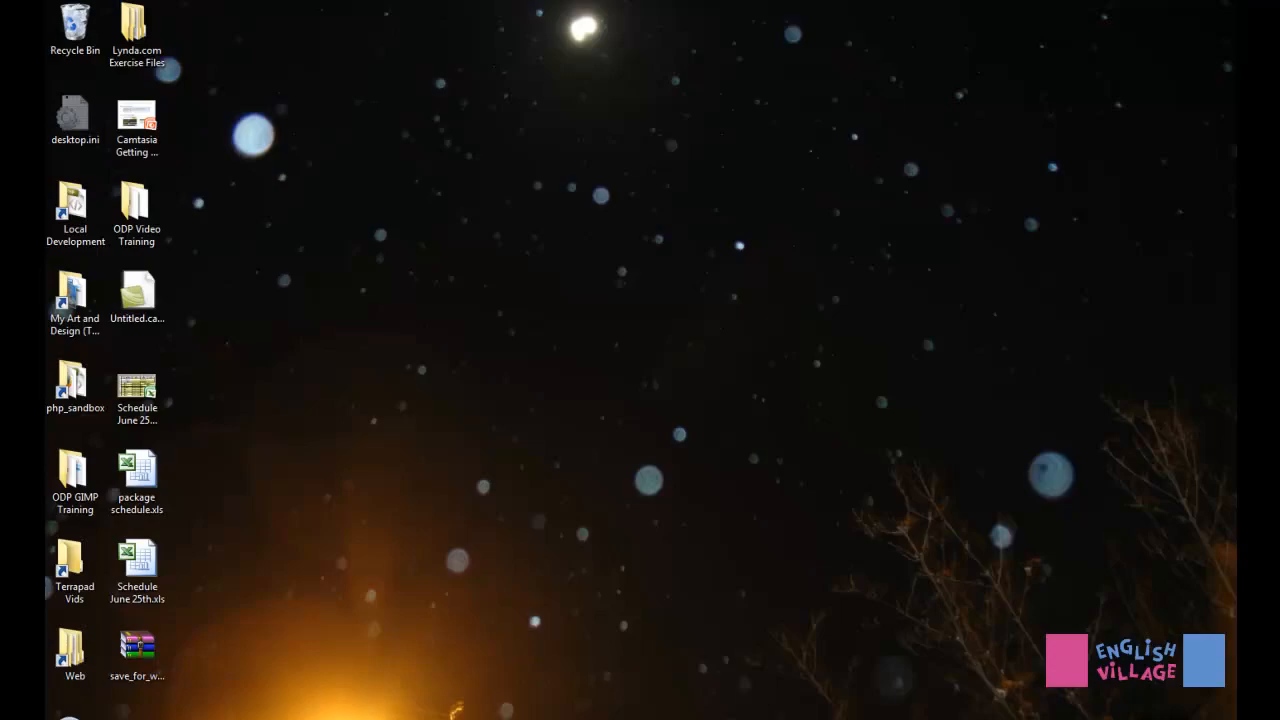
Step: Extract the zip to a save_for_web_0.28.6_win32 folder and open it
right_click(136, 650)
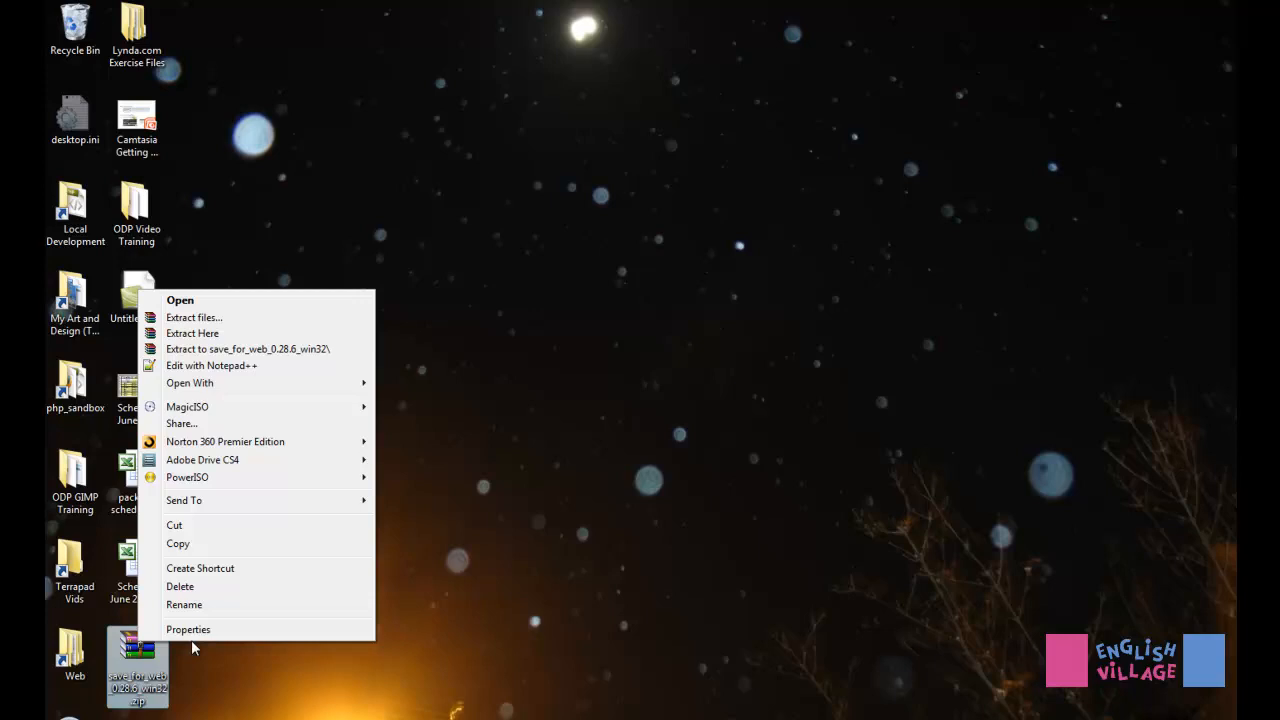
mouse_move(224, 442)
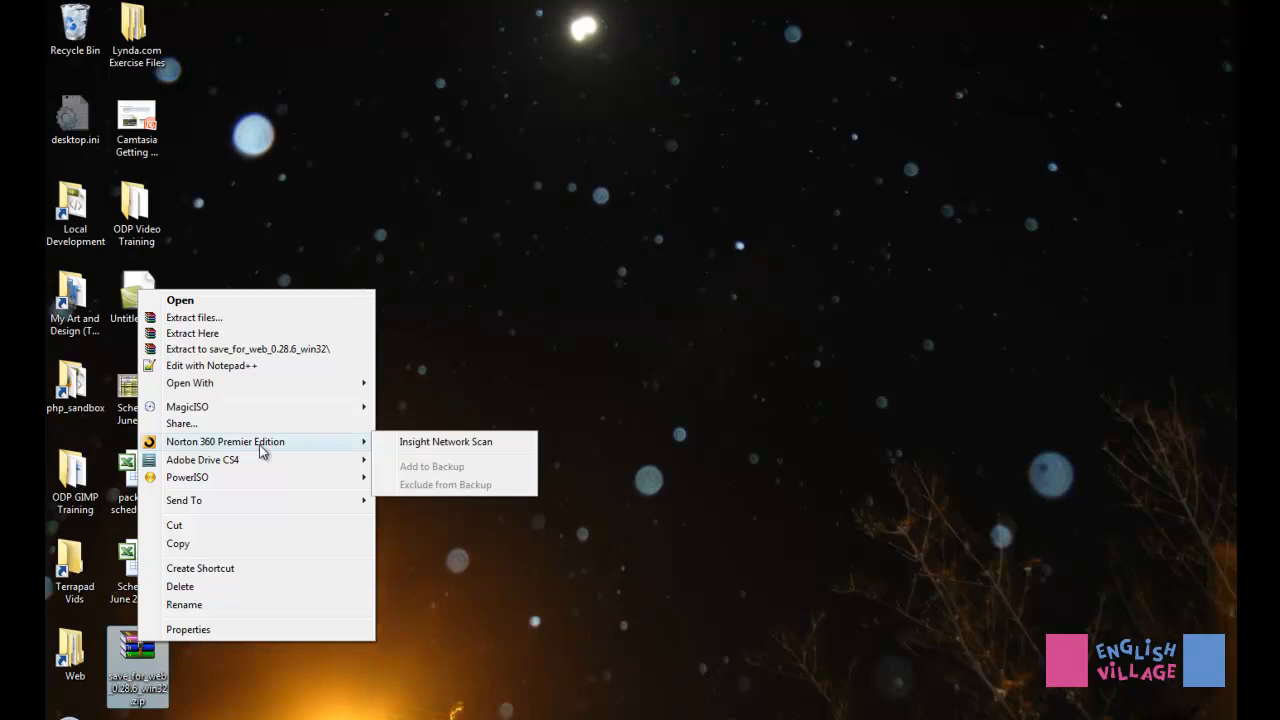
mouse_move(260, 348)
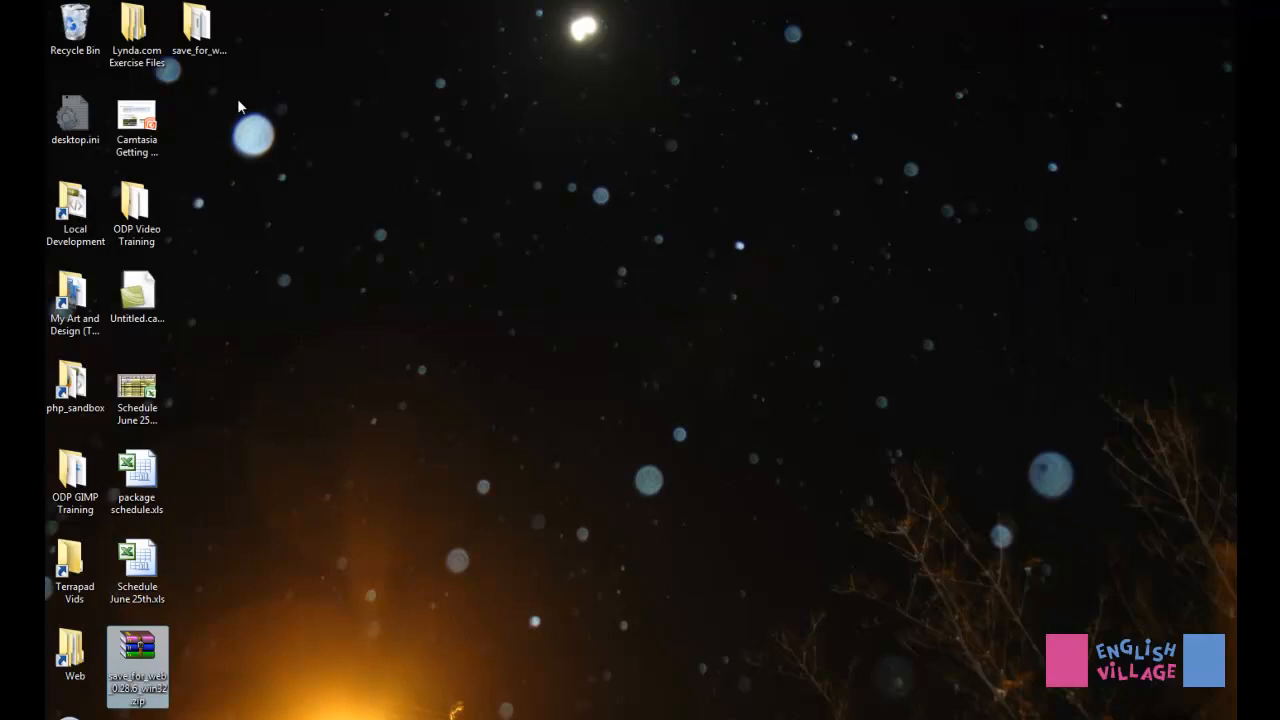
double_click(200, 28)
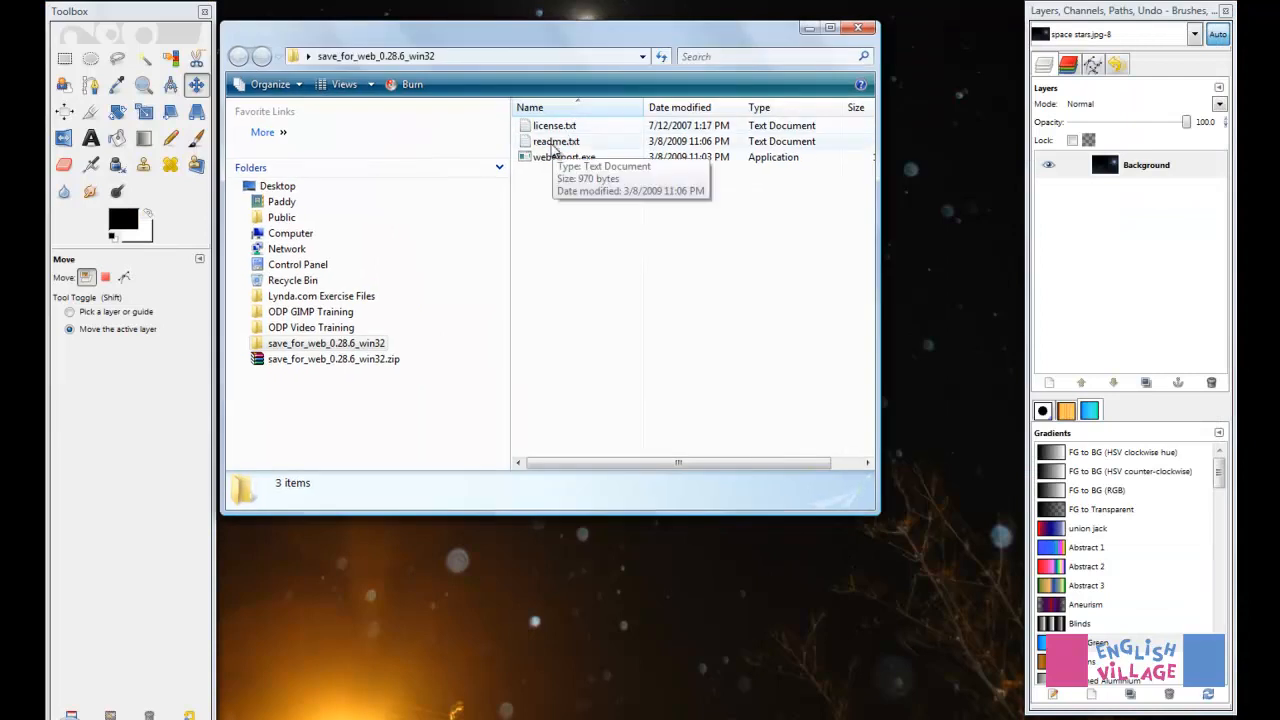
mouse_move(556, 164)
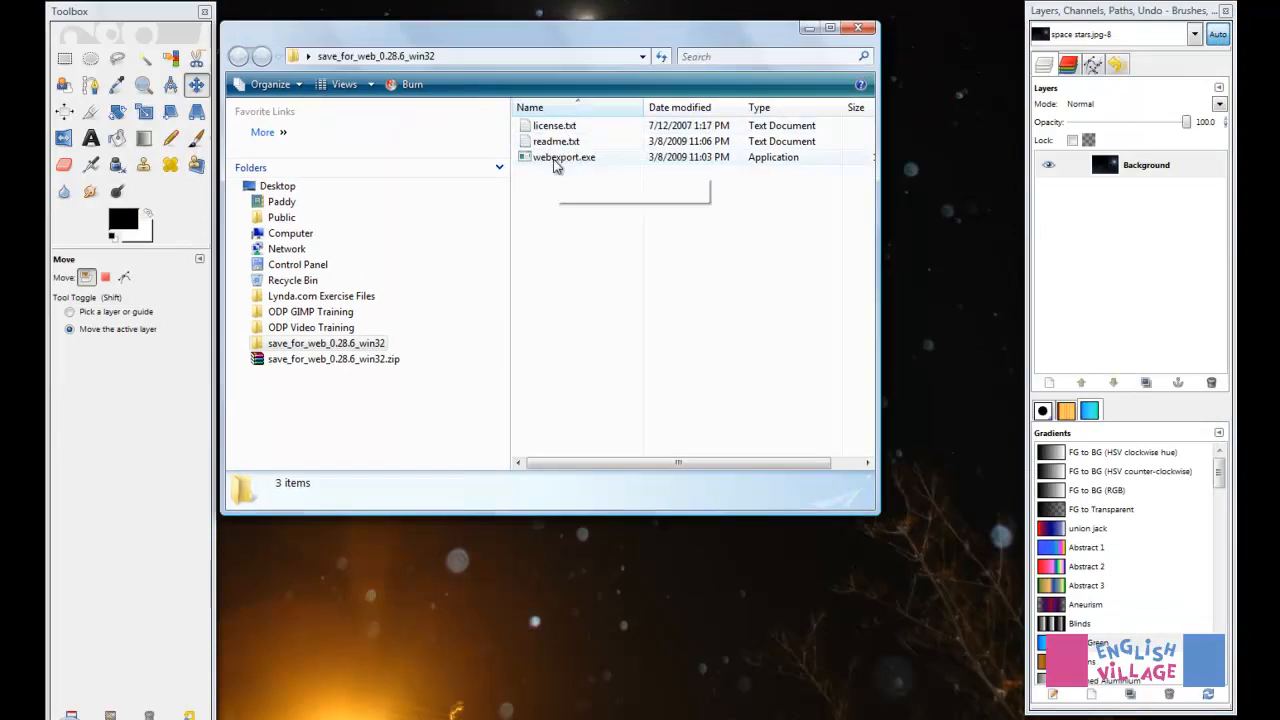
mouse_move(584, 168)
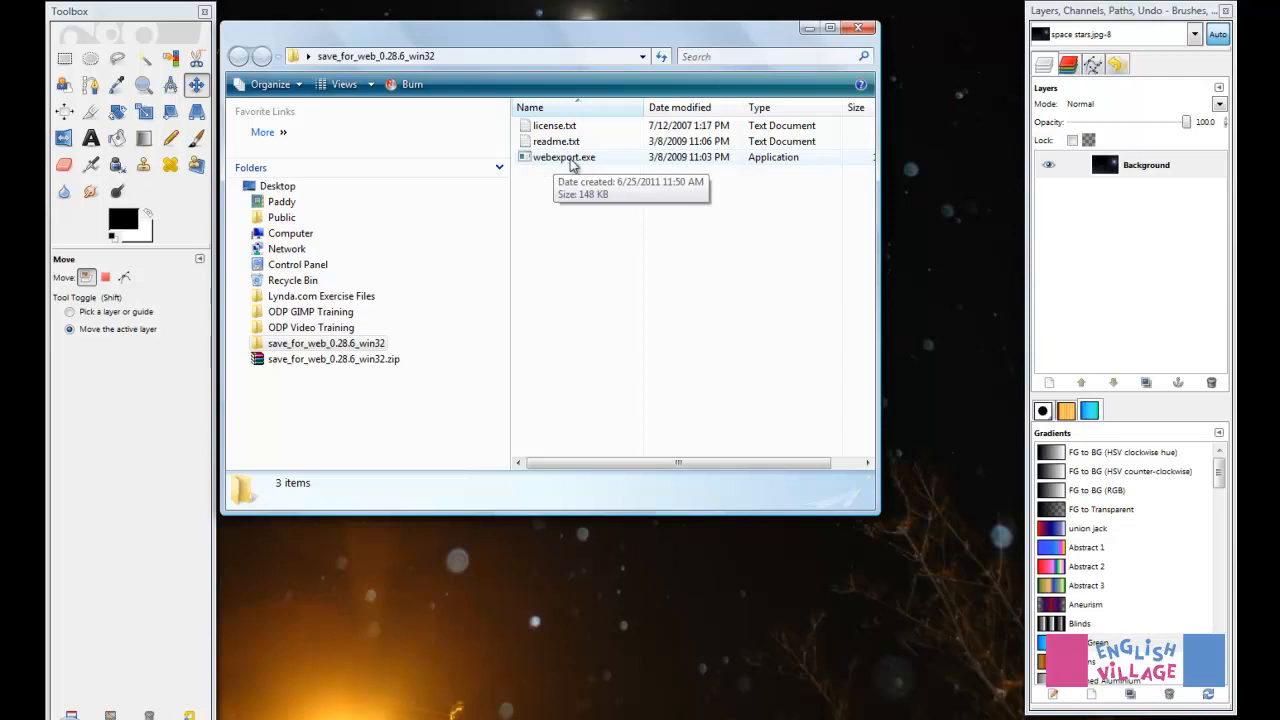
mouse_move(628, 312)
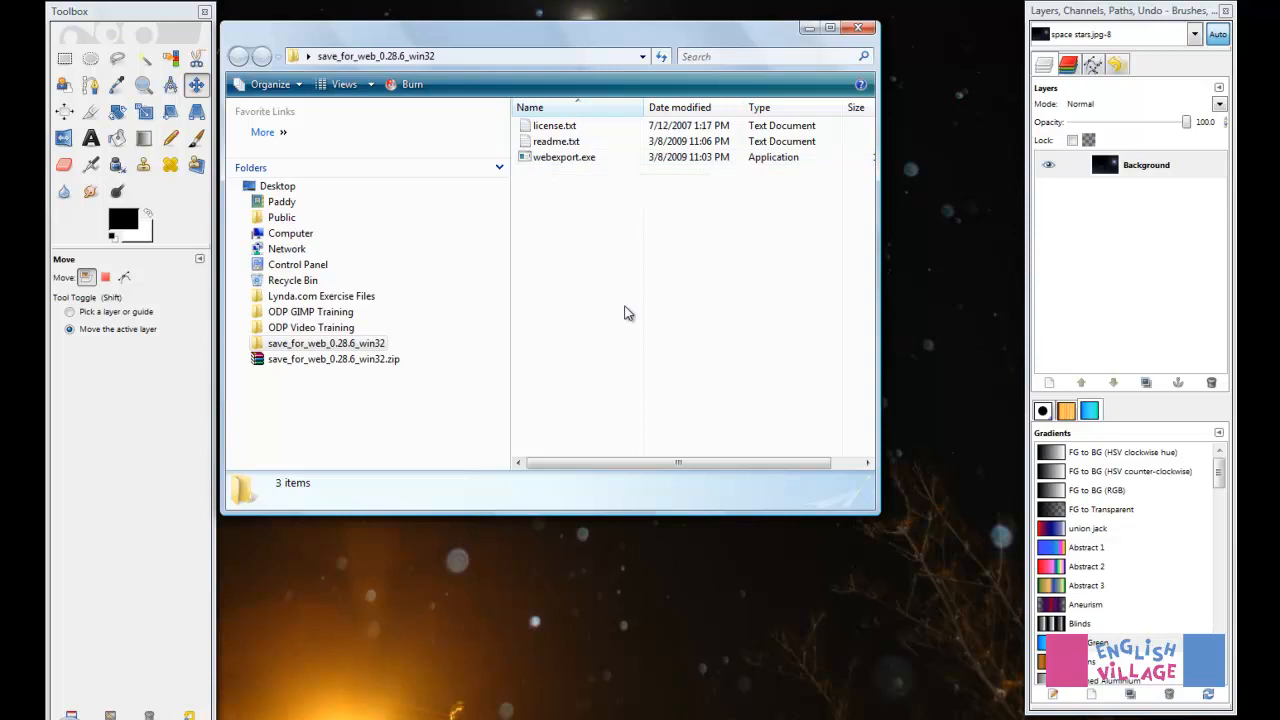
mouse_move(648, 348)
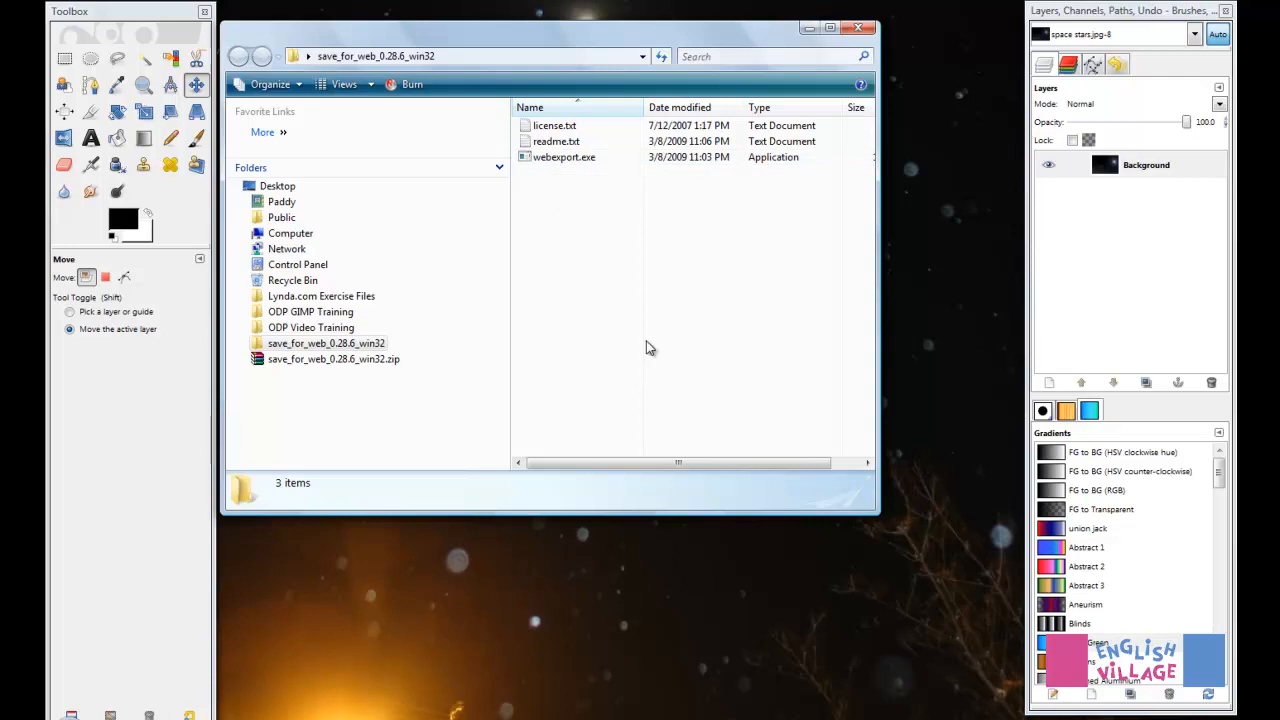
mouse_move(564, 156)
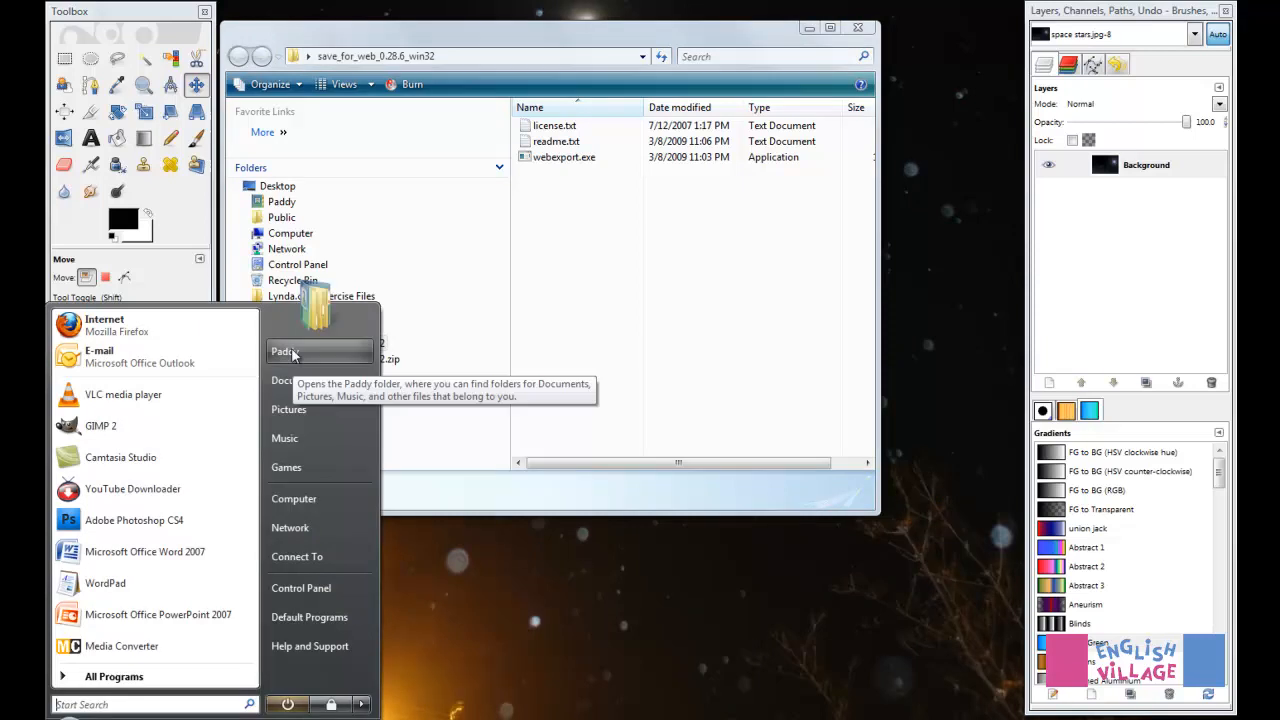
Step: Open the personal user folder from the Start menu
left_click(284, 352)
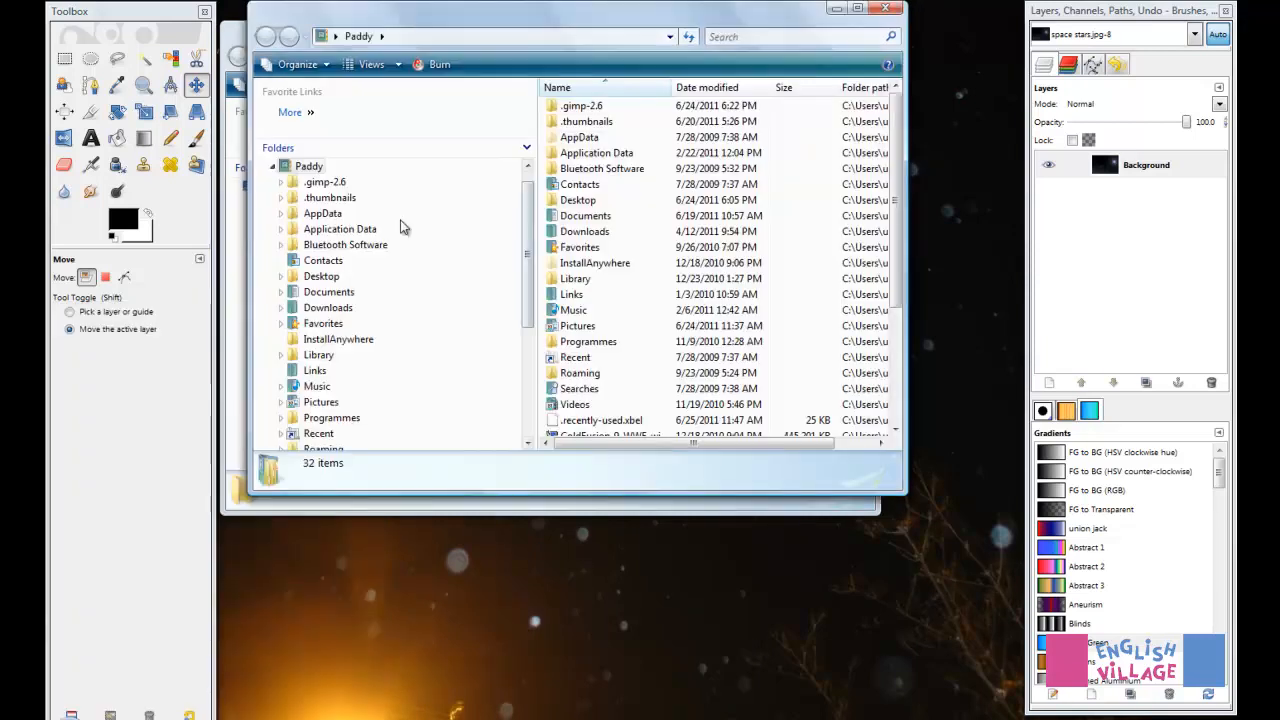
mouse_move(496, 210)
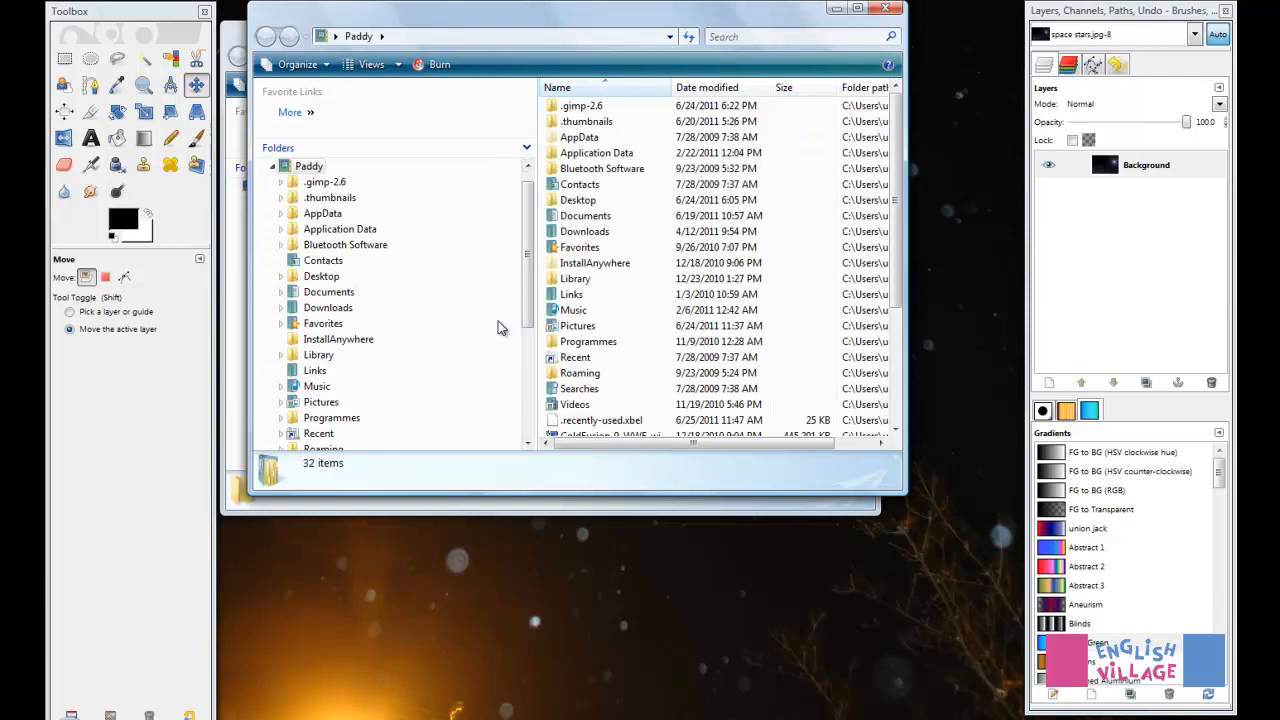
scroll("down", 3)
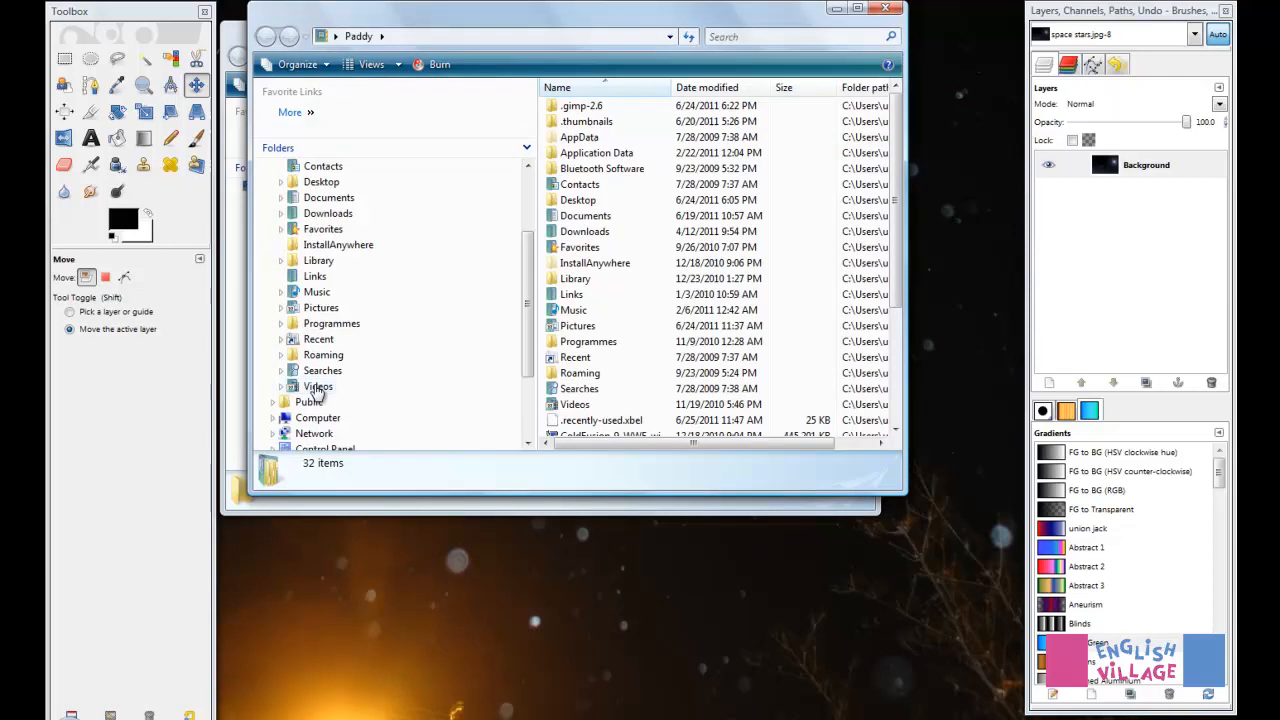
left_click(272, 180)
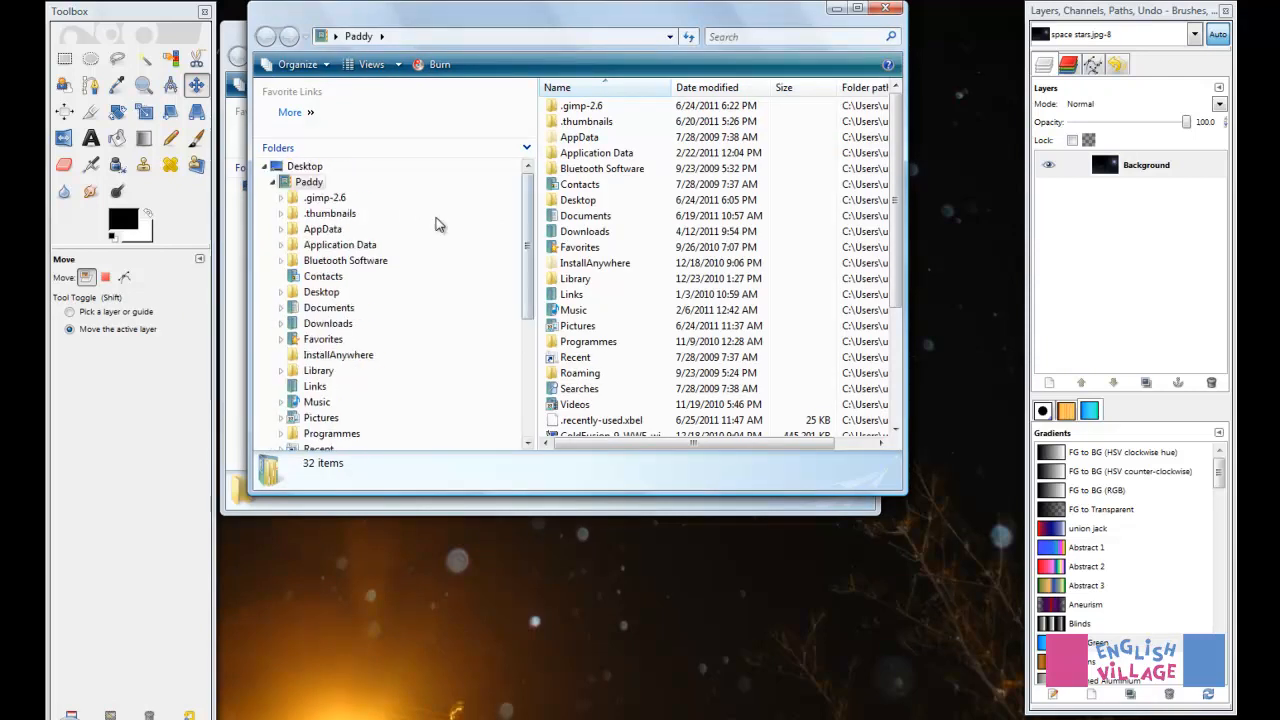
mouse_move(320, 204)
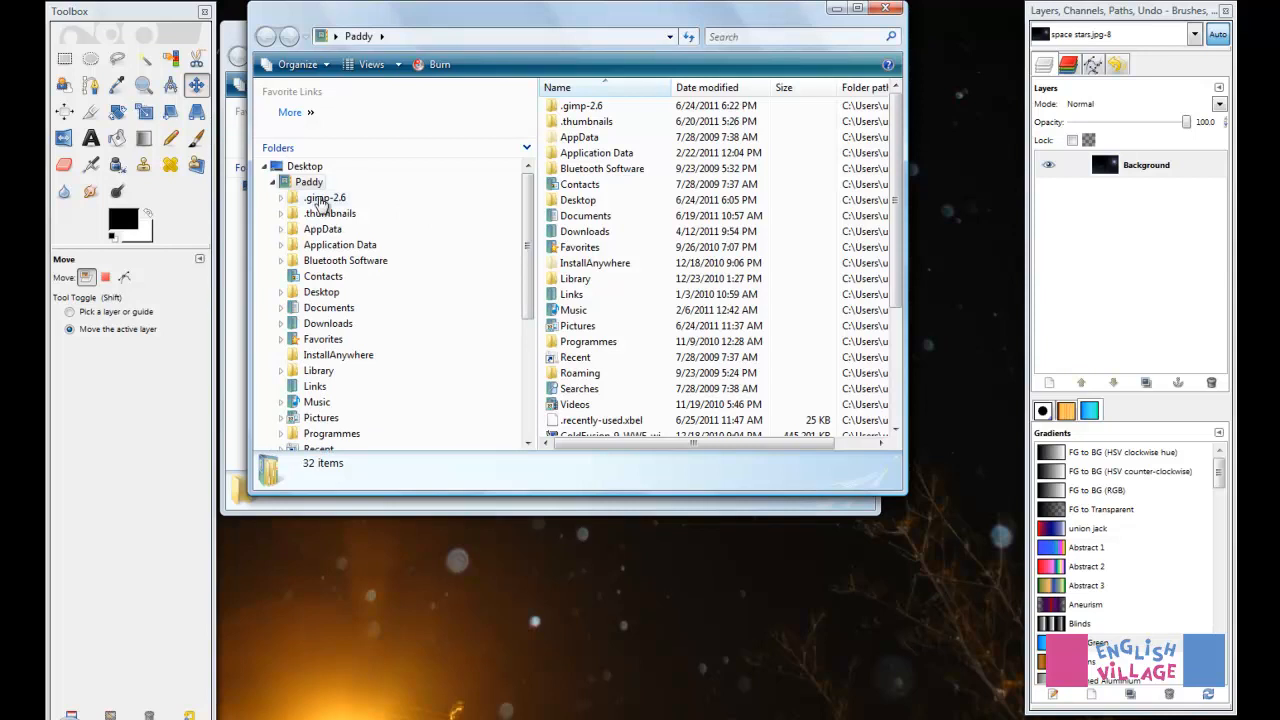
mouse_move(340, 212)
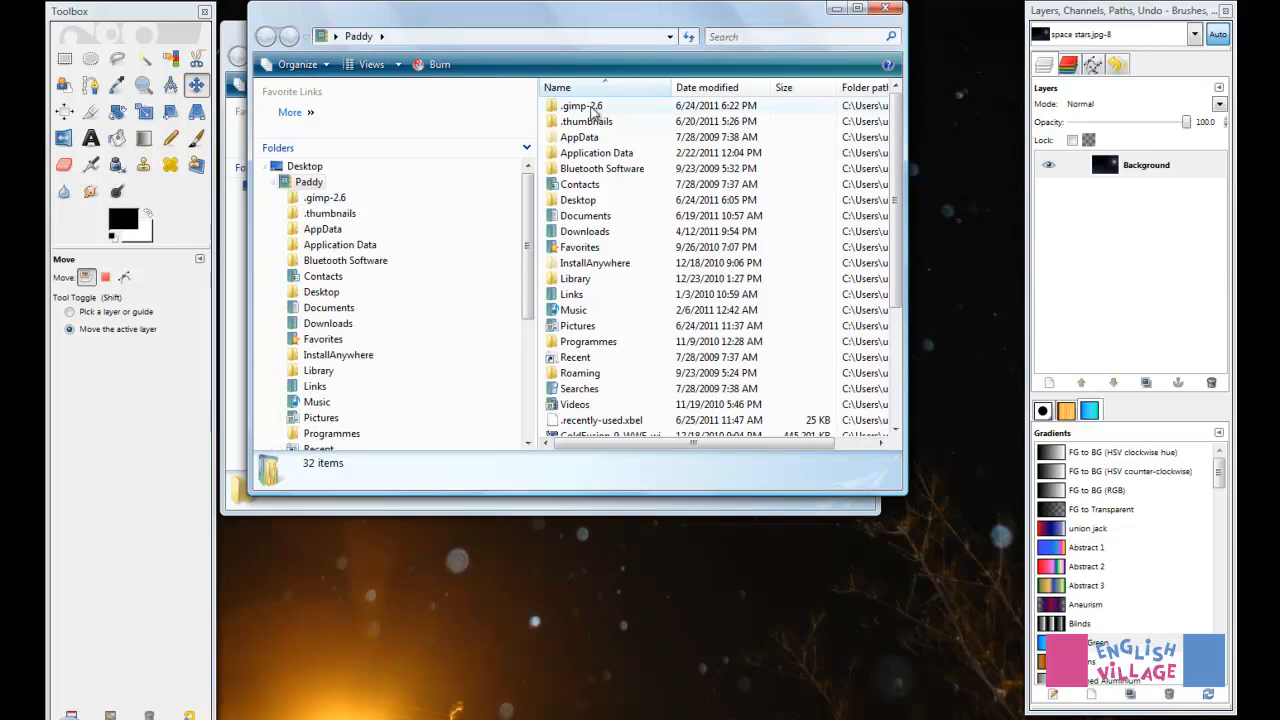
mouse_move(582, 106)
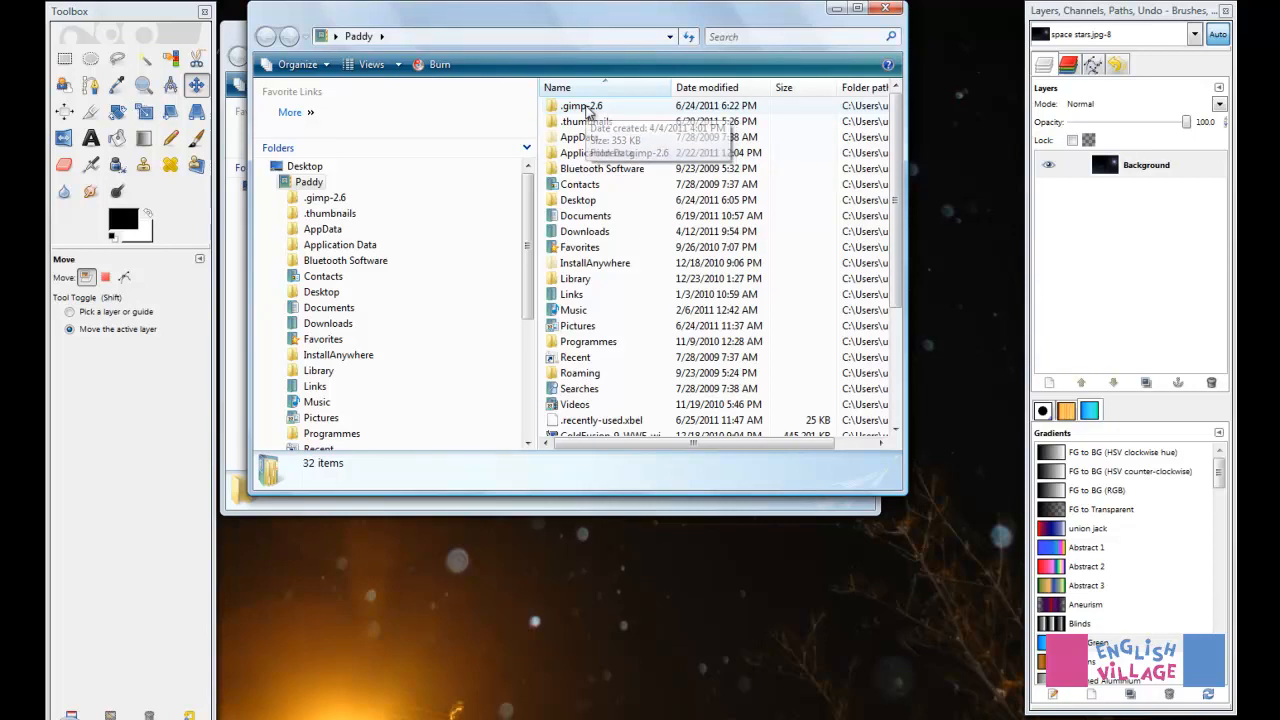
Step: Go into .gimp-2.6 and open its plug-ins folder in a new window
left_click(582, 104)
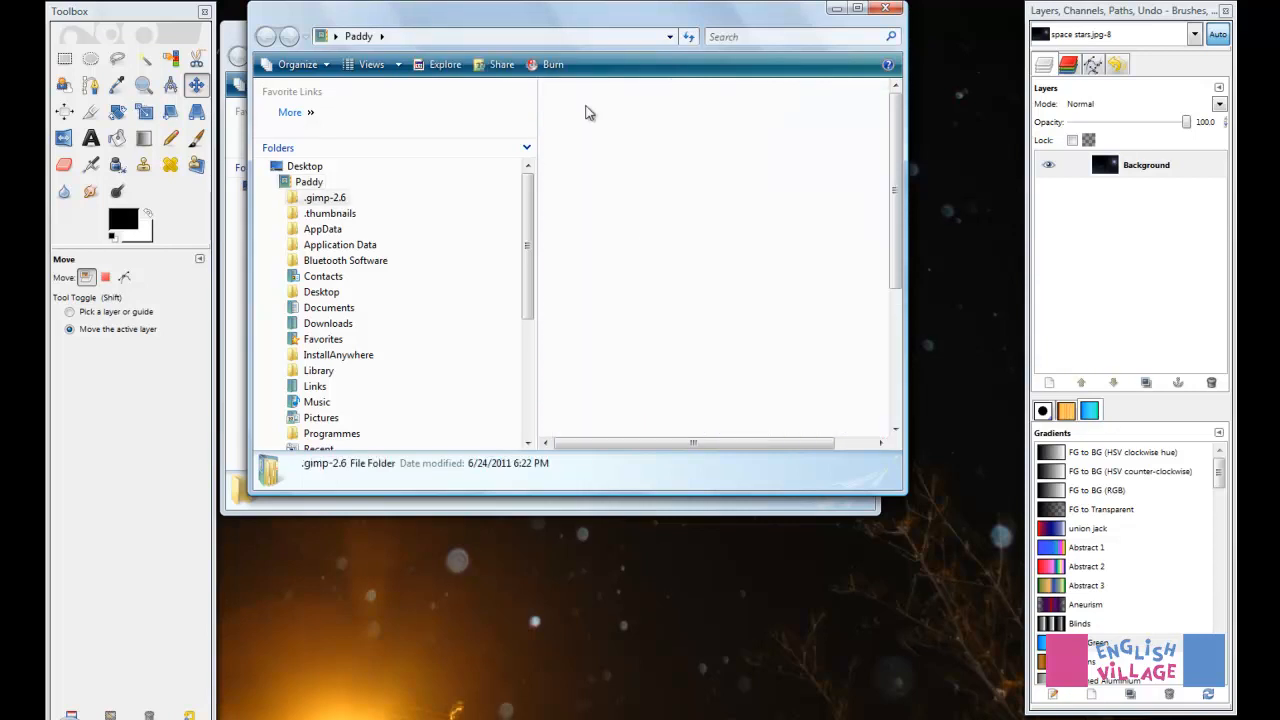
double_click(324, 198)
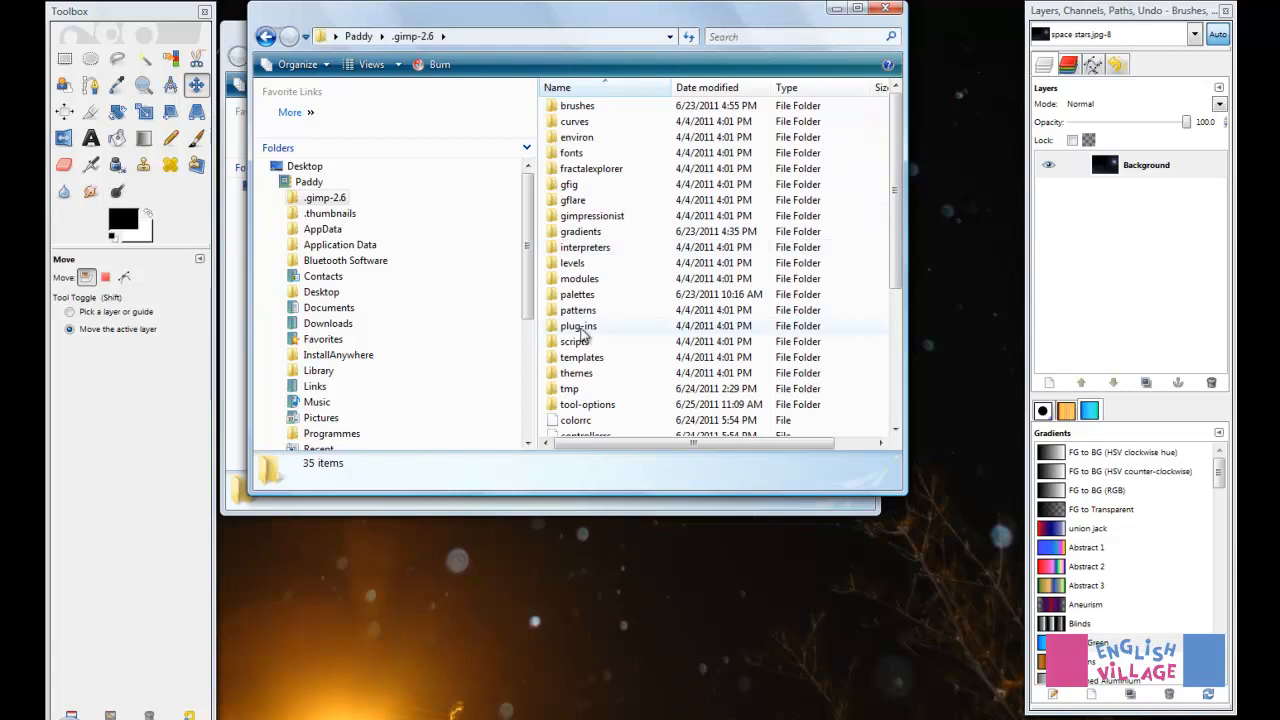
double_click(578, 324)
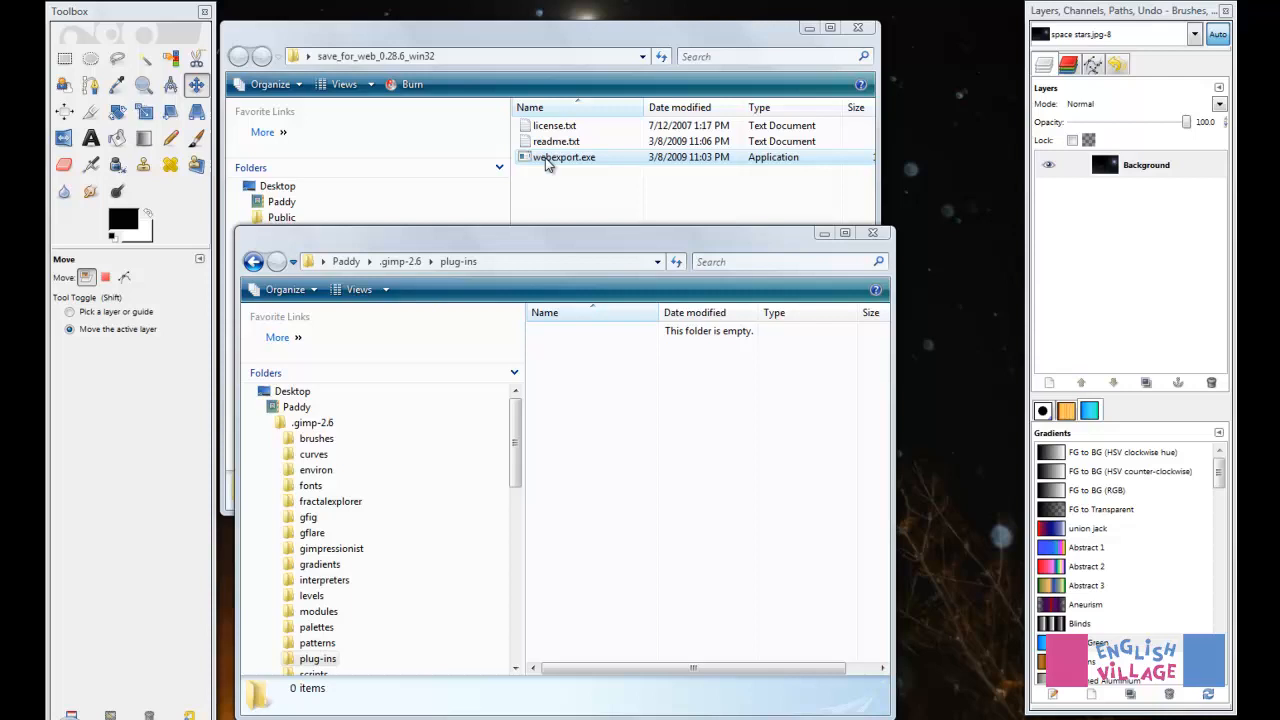
Step: Copy webexport.exe into the .gimp-2.6 plug-ins folder
right_click(564, 156)
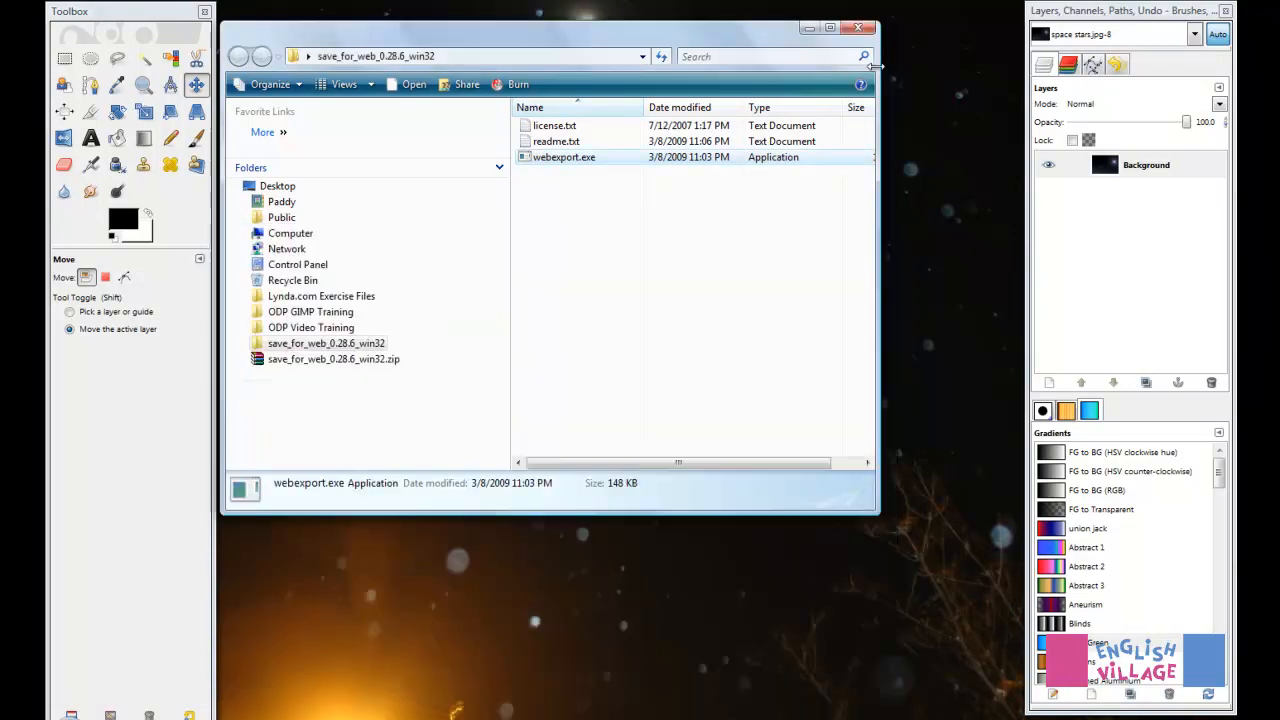
Step: Close the extracted folder window and quit GIMP so it can restart
left_click(868, 28)
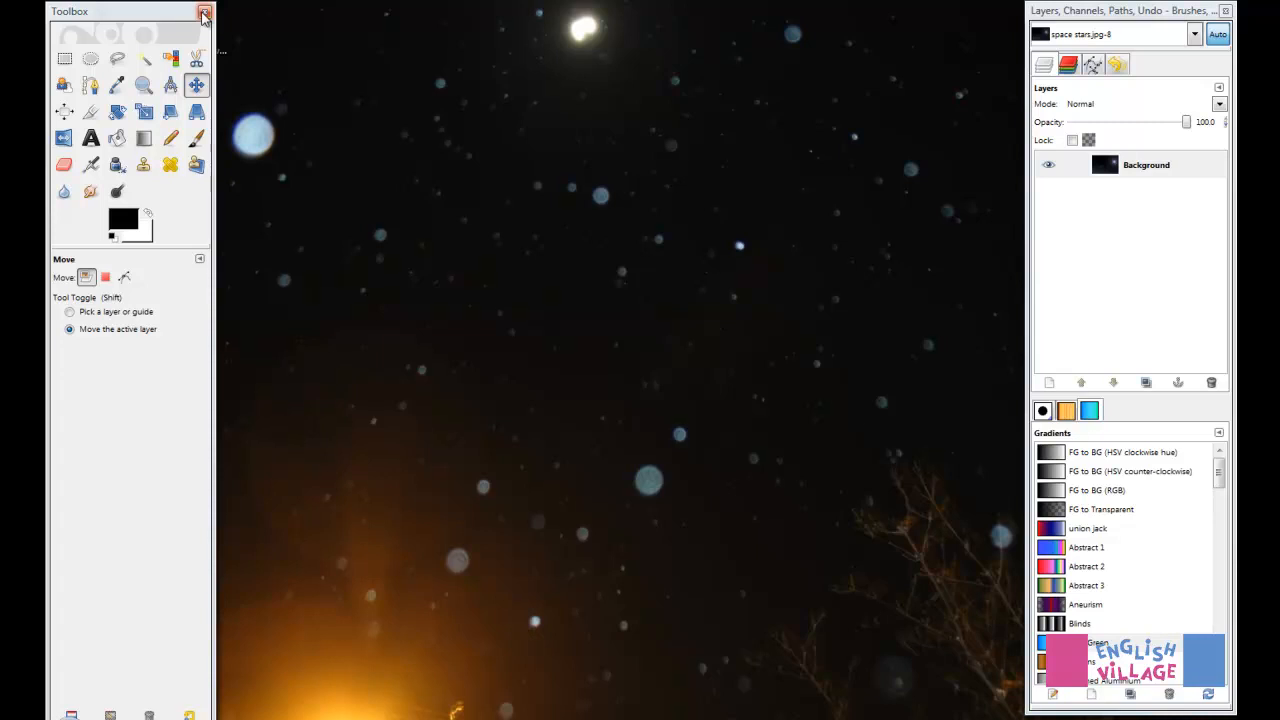
left_click(204, 12)
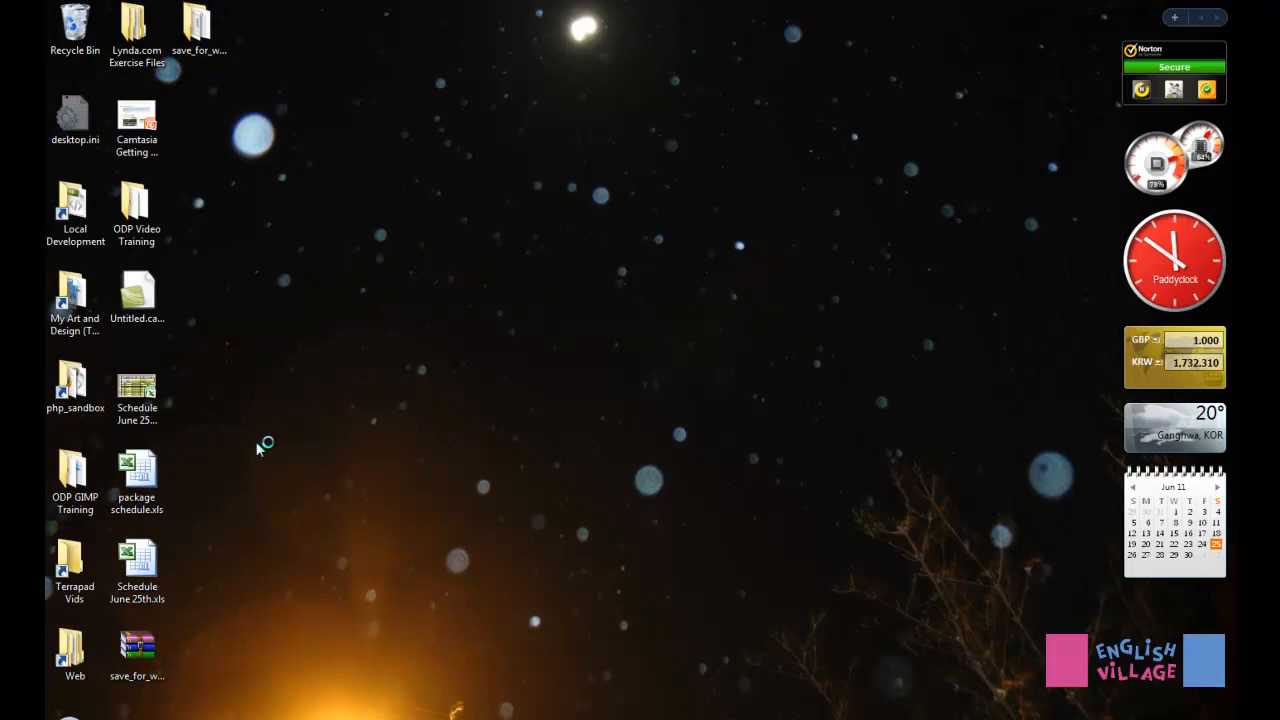
mouse_move(756, 638)
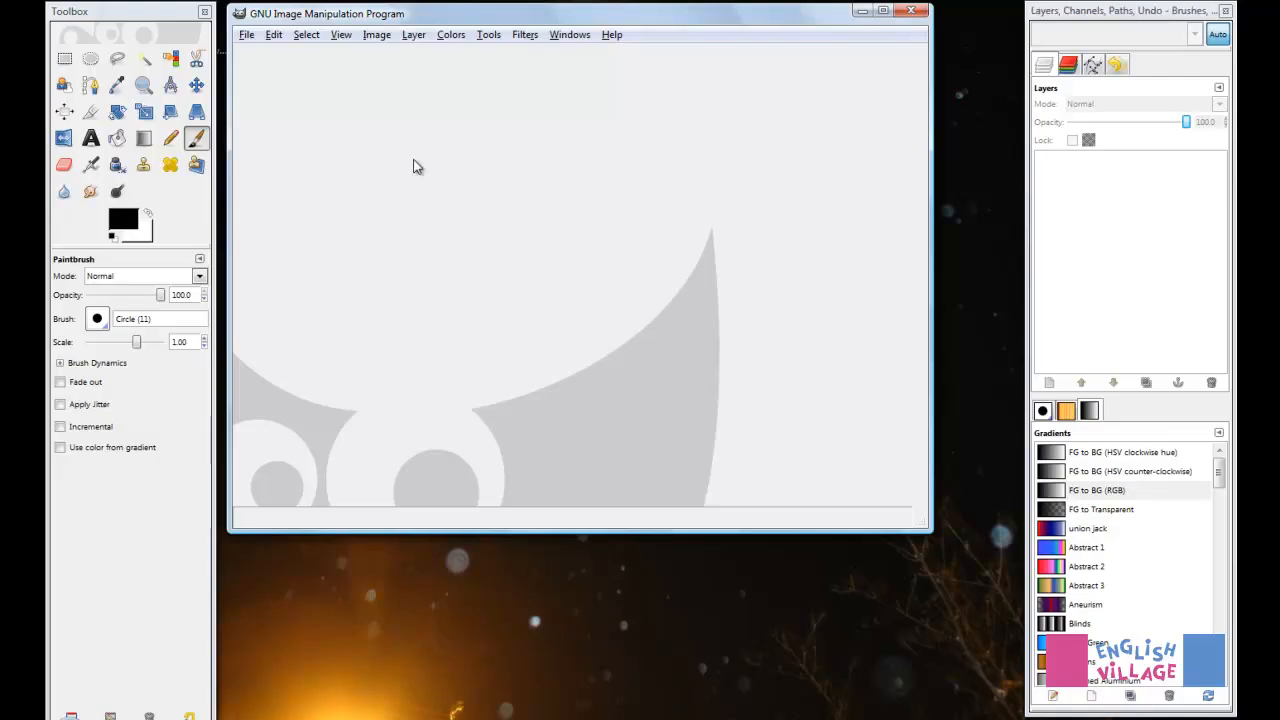
Step: Check the relaunched GIMP's File menu for the new Save for Web... entry
left_click(246, 34)
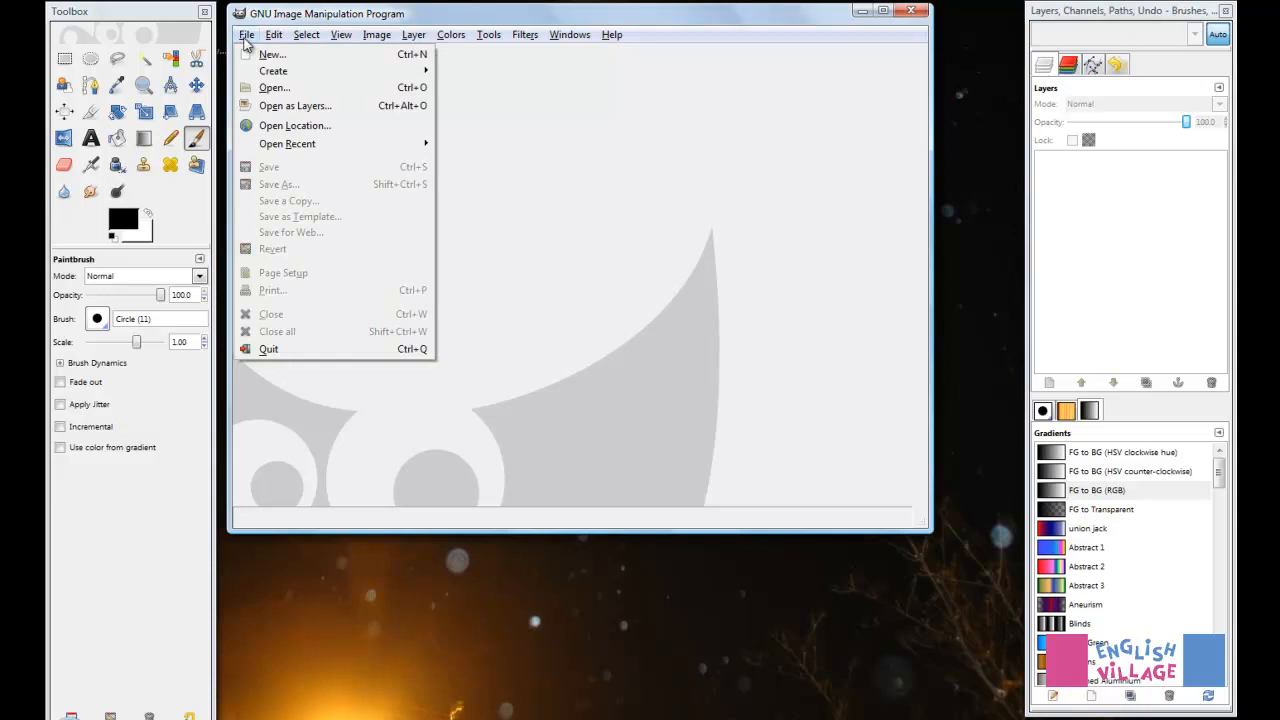
mouse_move(282, 172)
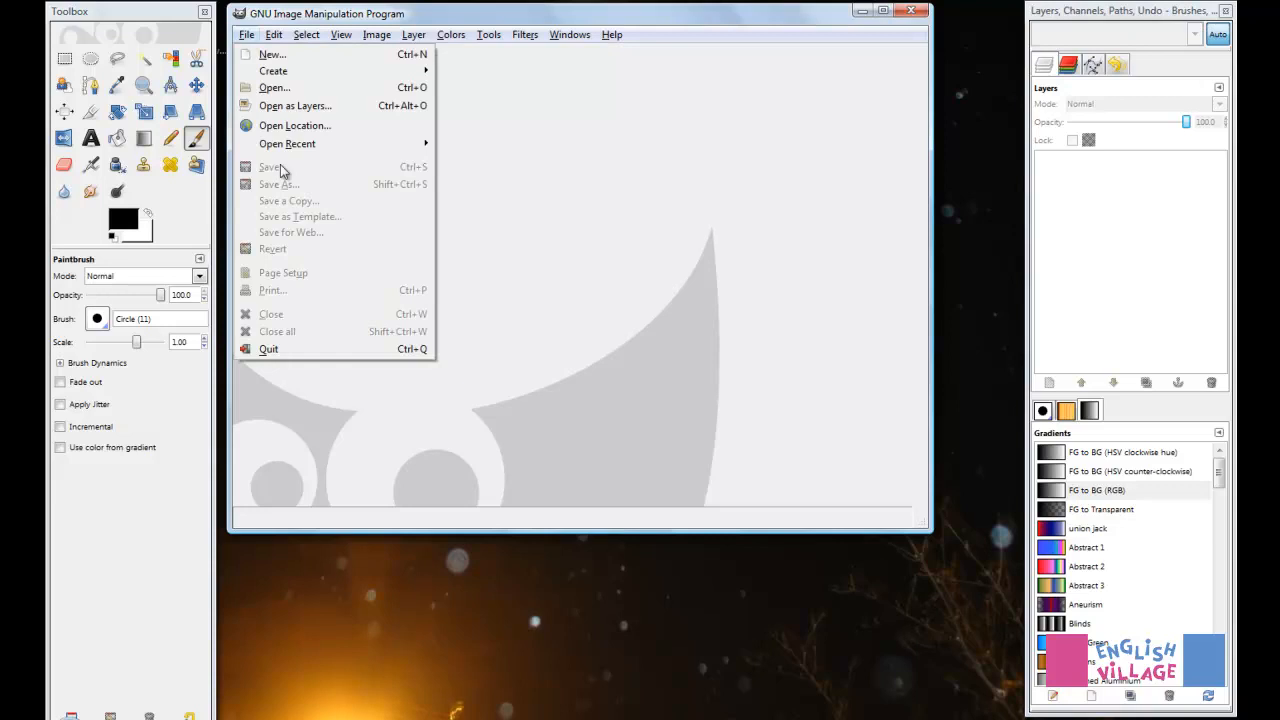
mouse_move(280, 218)
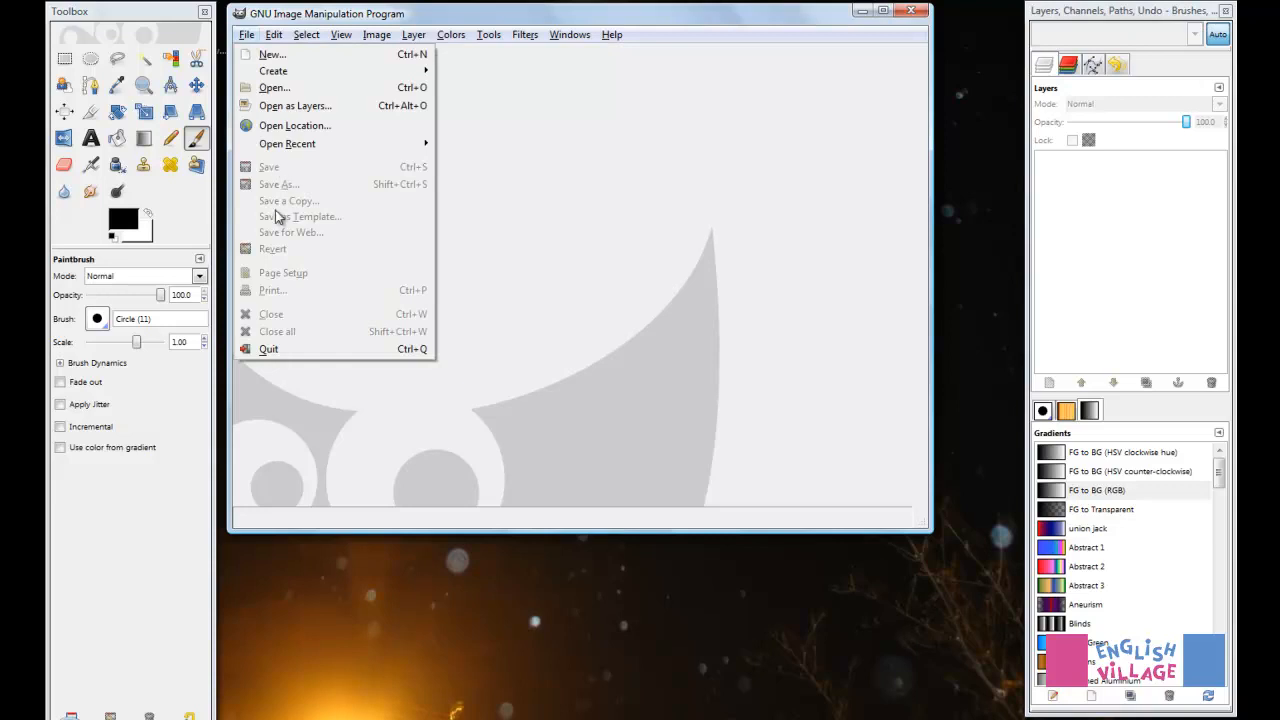
mouse_move(310, 250)
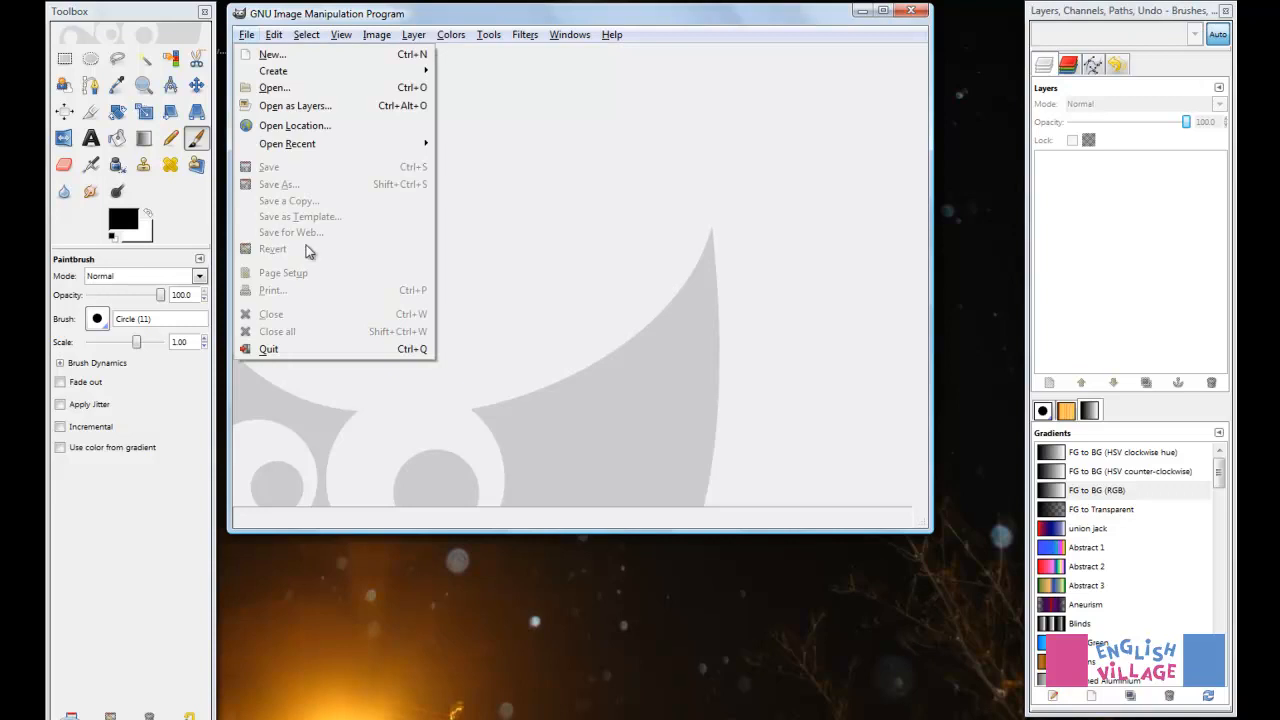